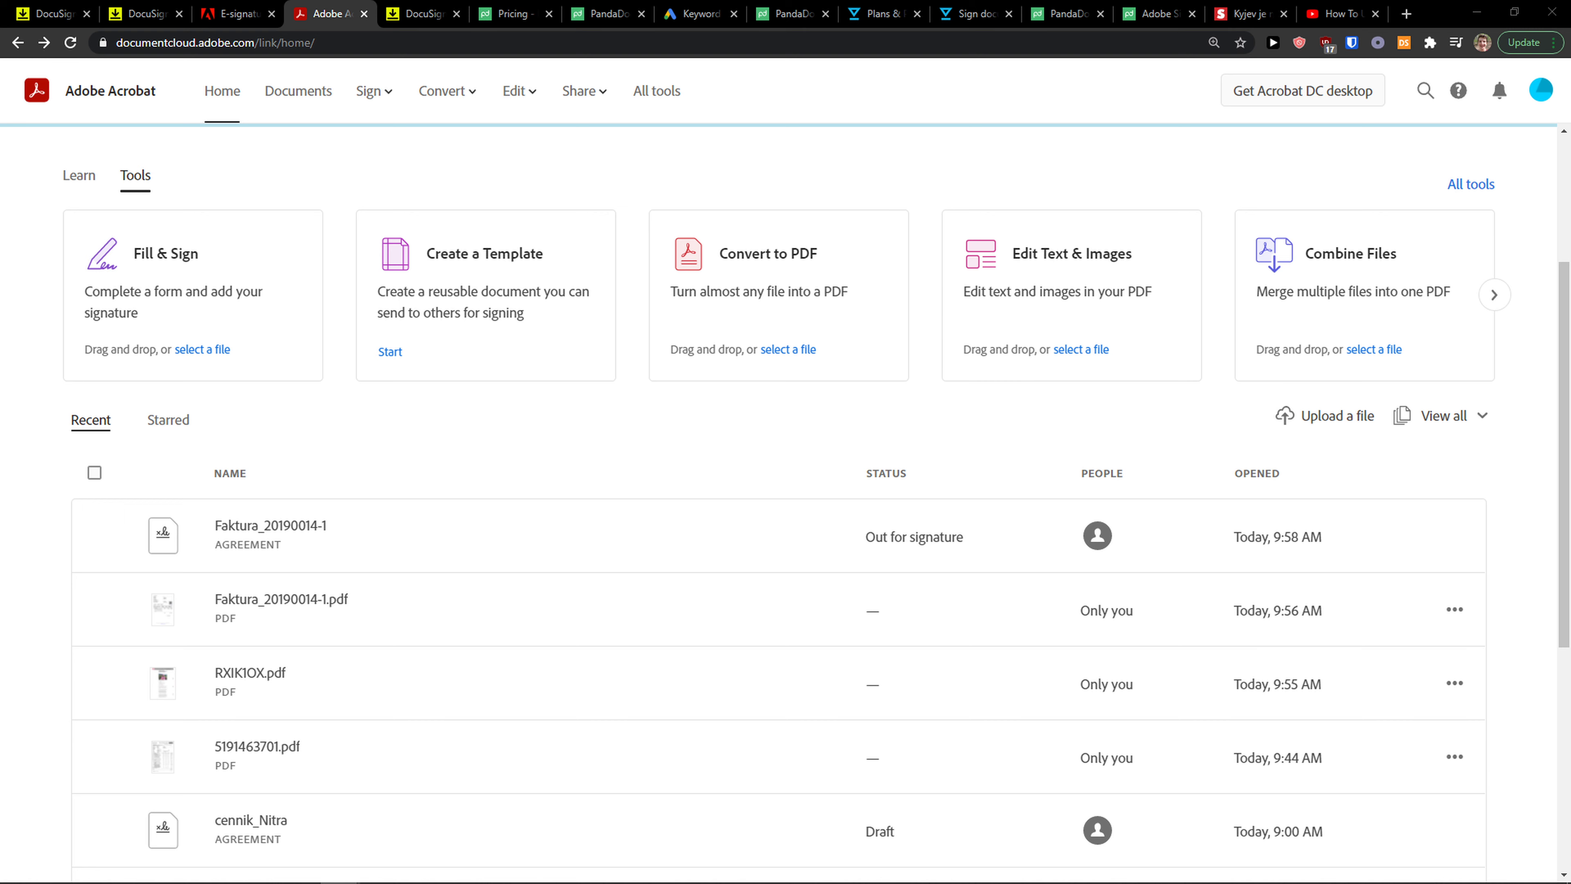
Step: Open the Faktura_20190014-1.pdf invoice and expand its Sign options in the right panel
scroll(down, 3)
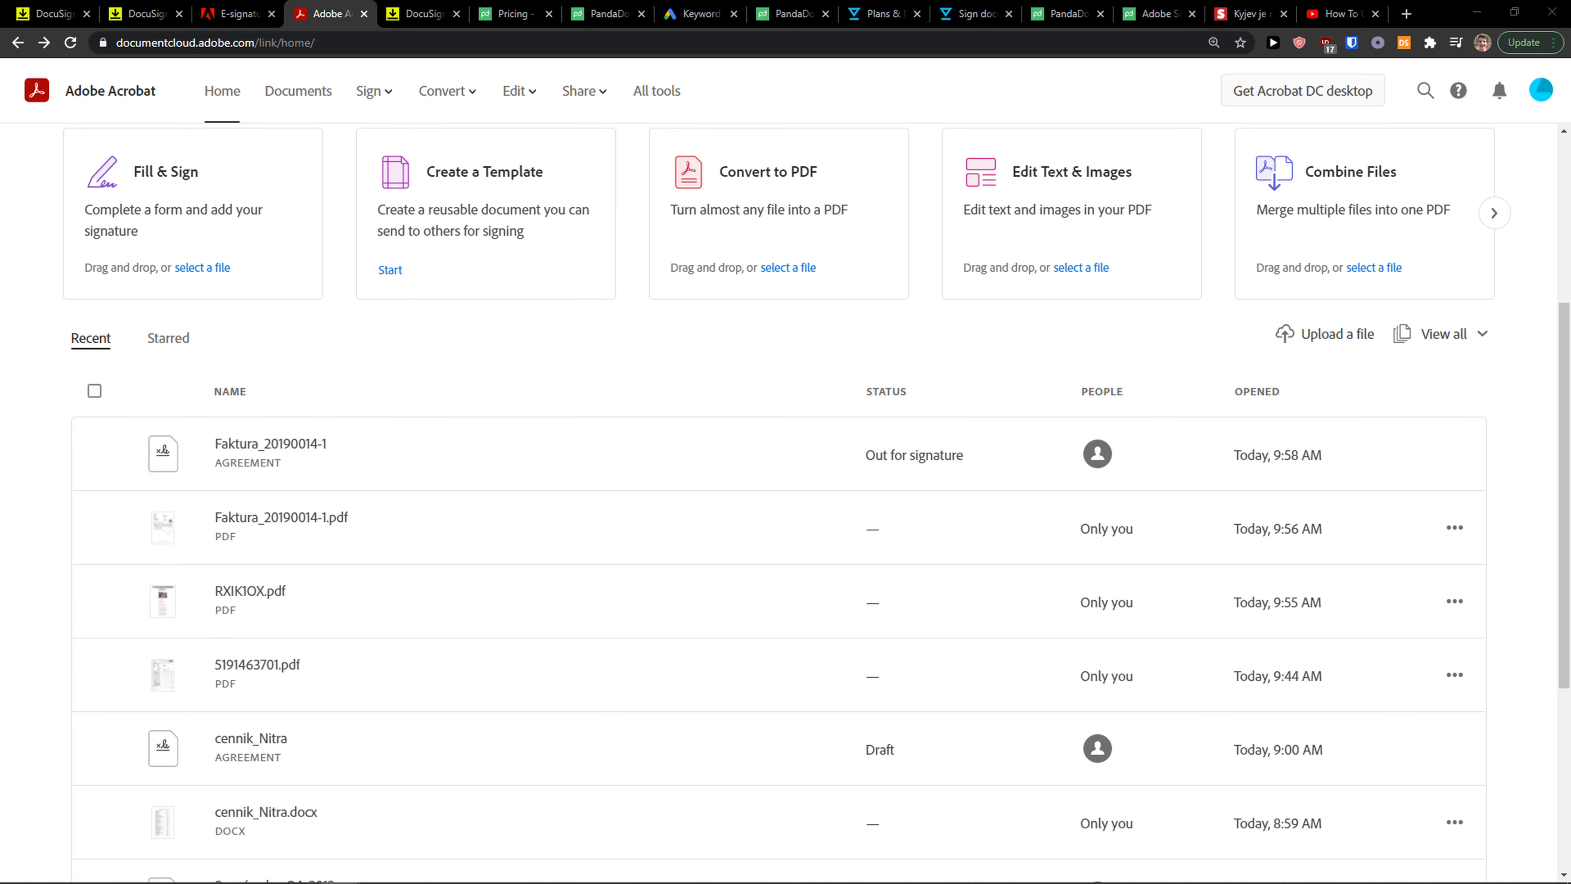
scroll(down, 3)
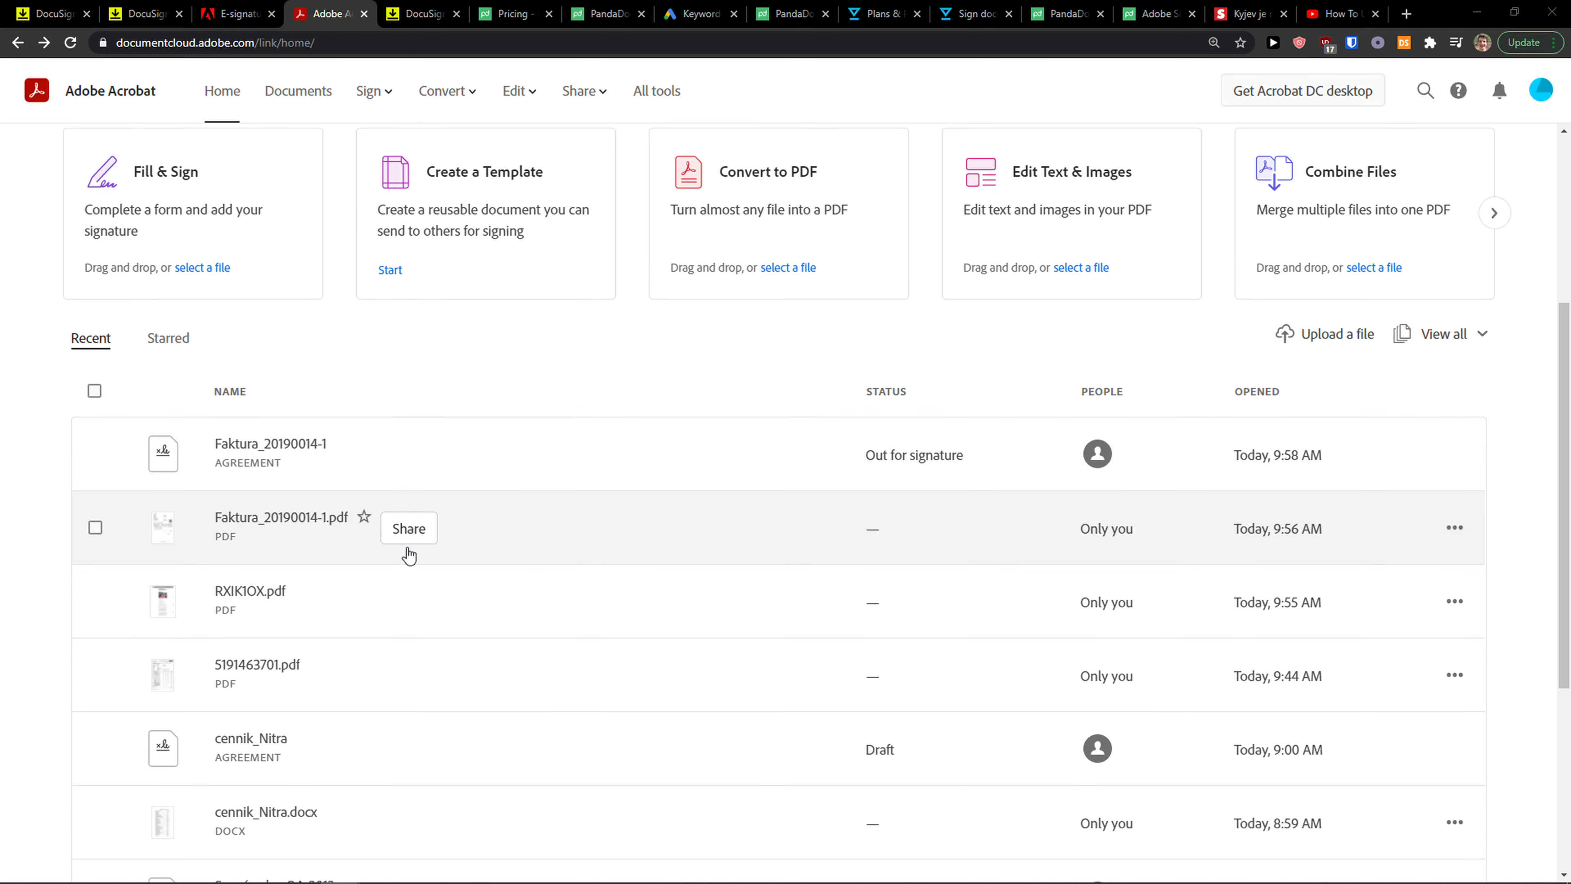
mouse_move(473, 550)
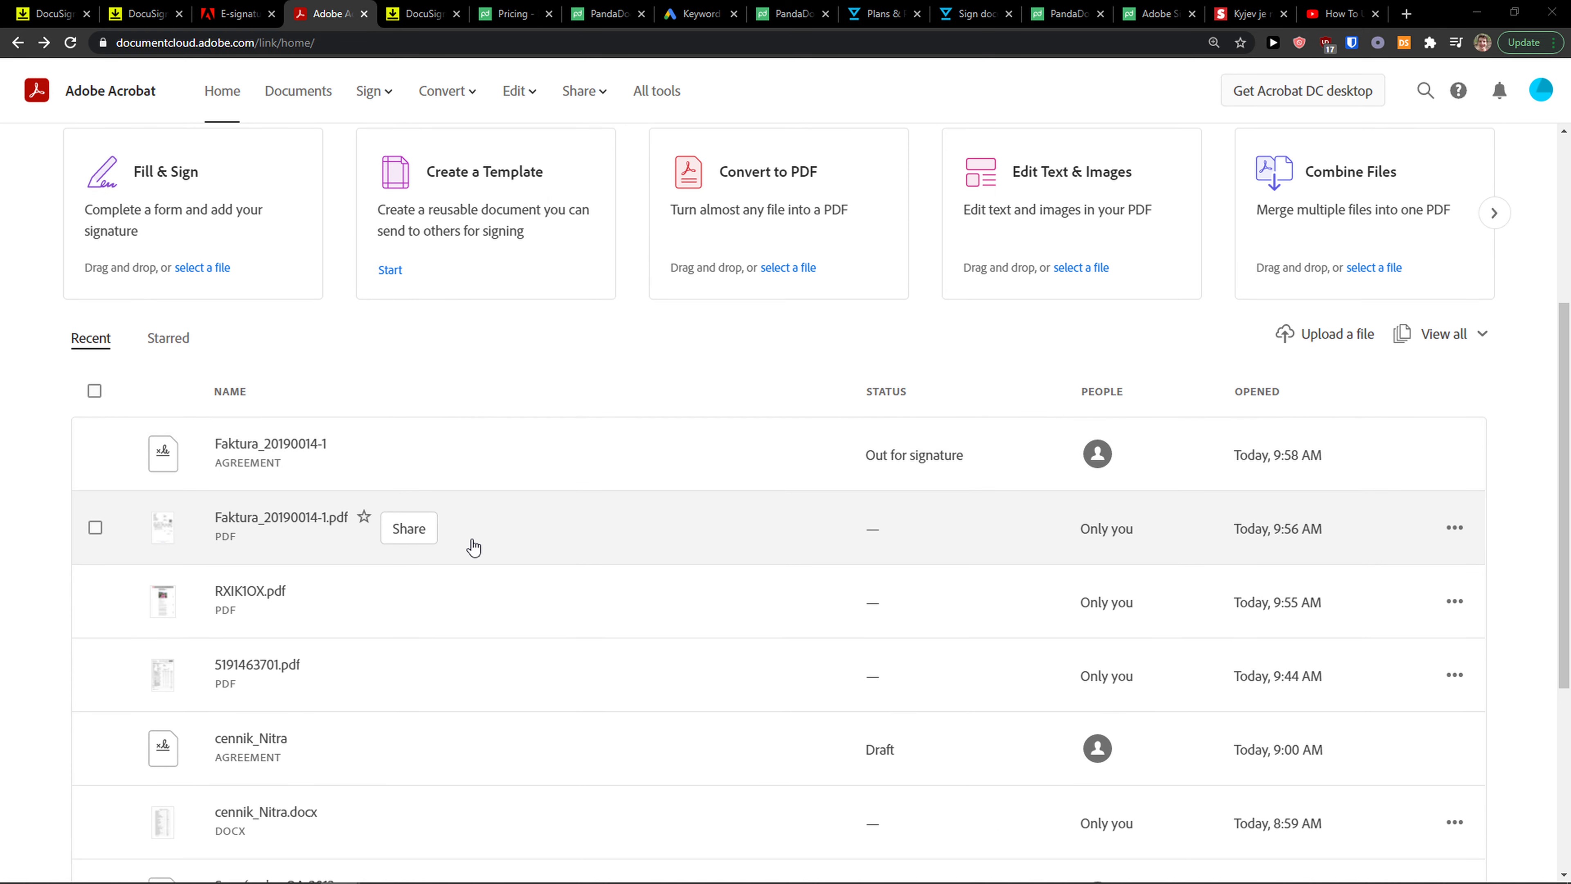
click(280, 517)
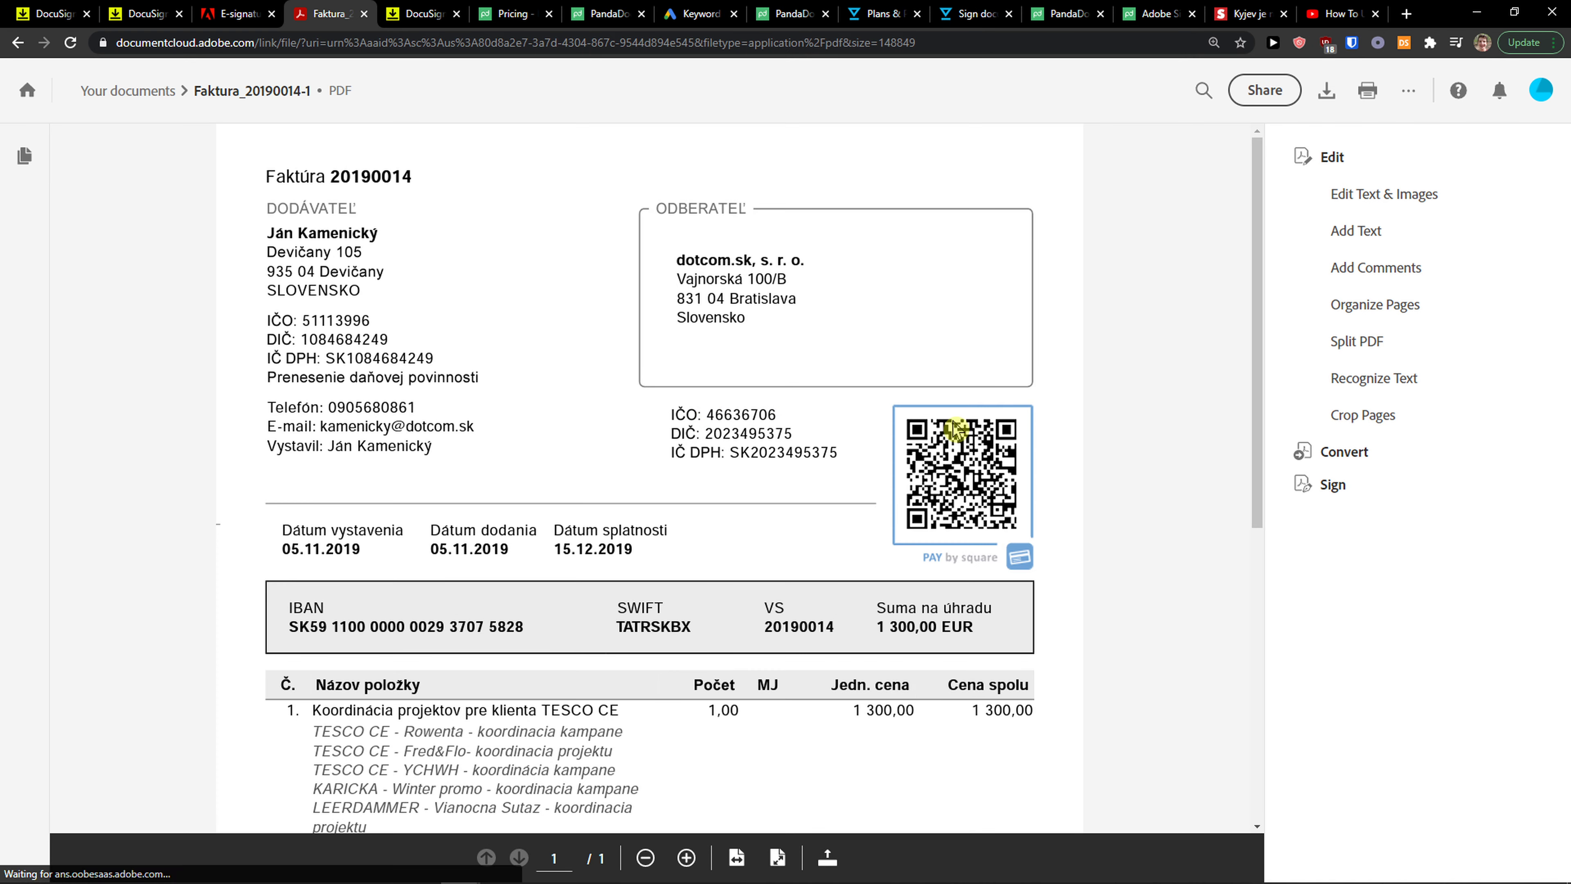
scroll(down, 3)
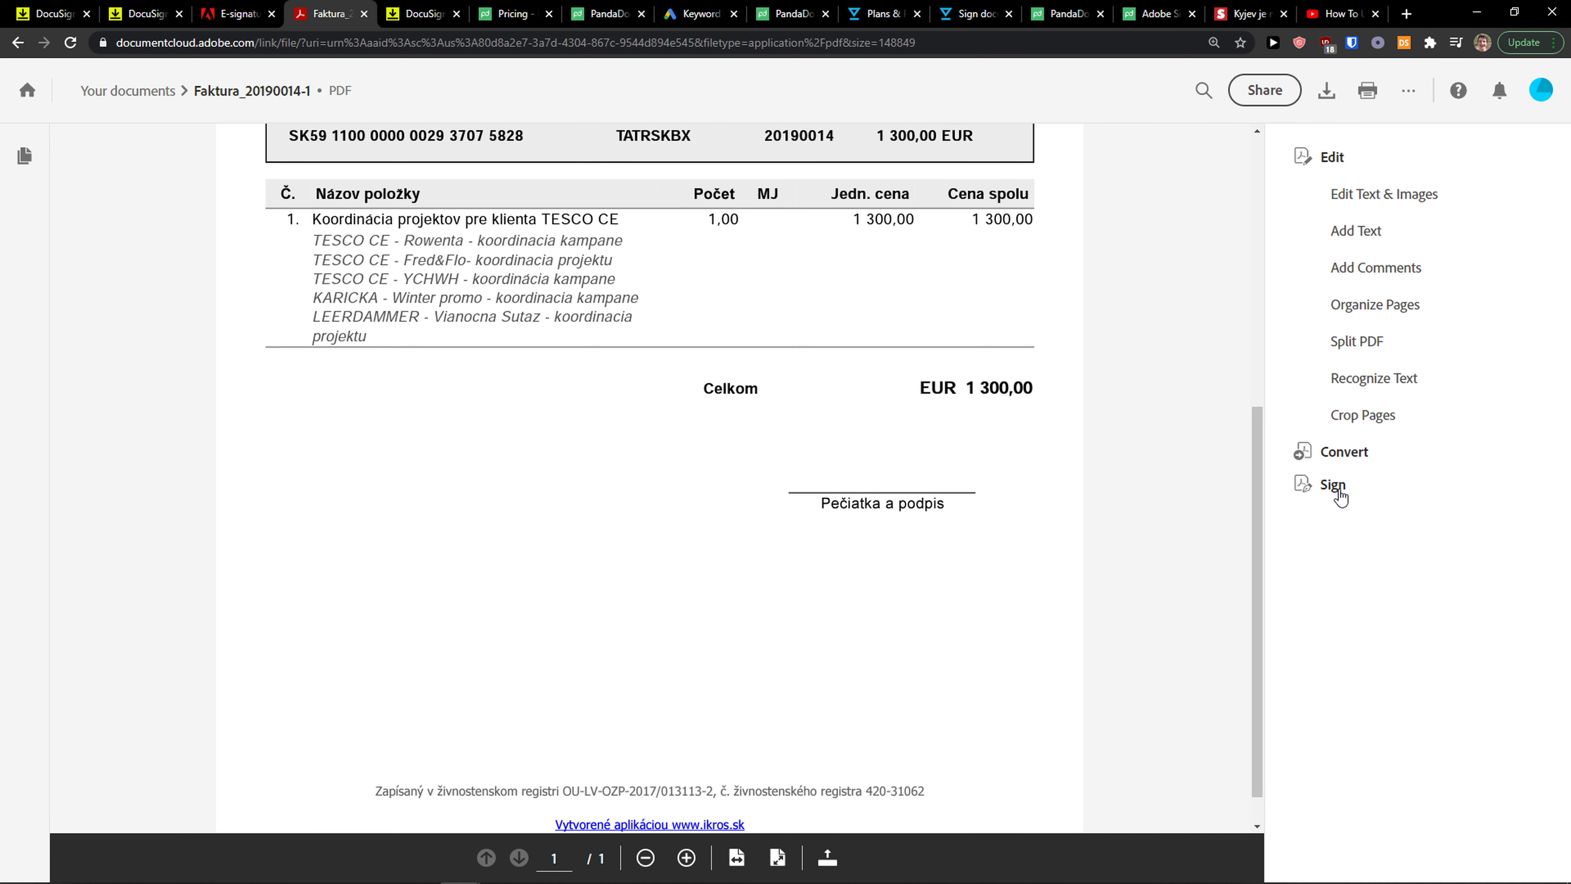
click(1332, 485)
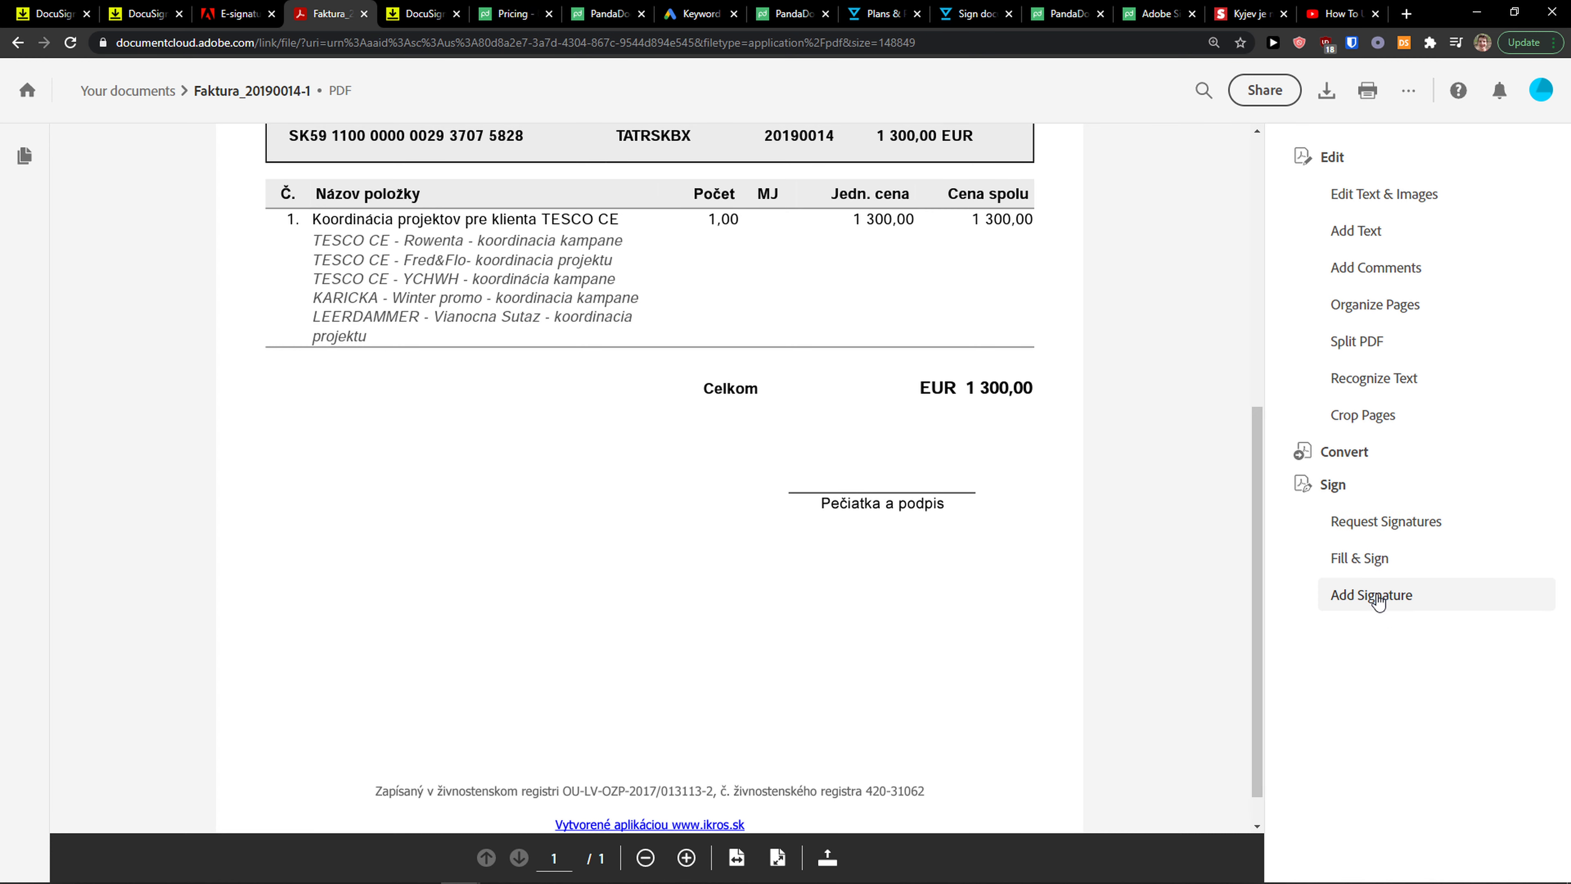
mouse_move(1383, 611)
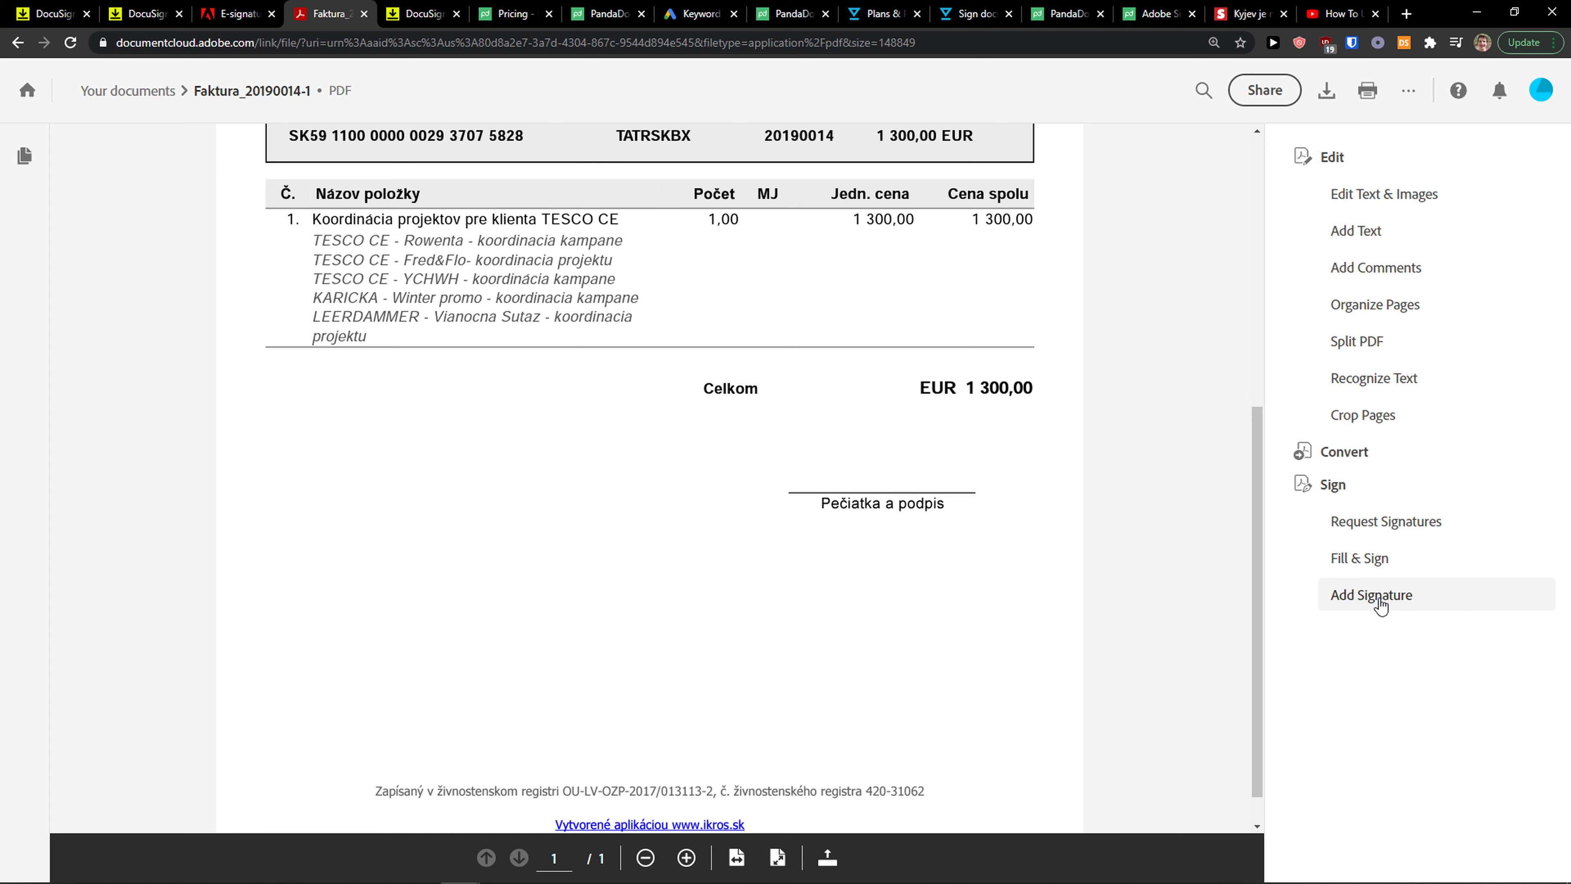
Step: Enter Fill & Sign and add the text 'SIGNATURE' in the blank area below the totals
click(1371, 595)
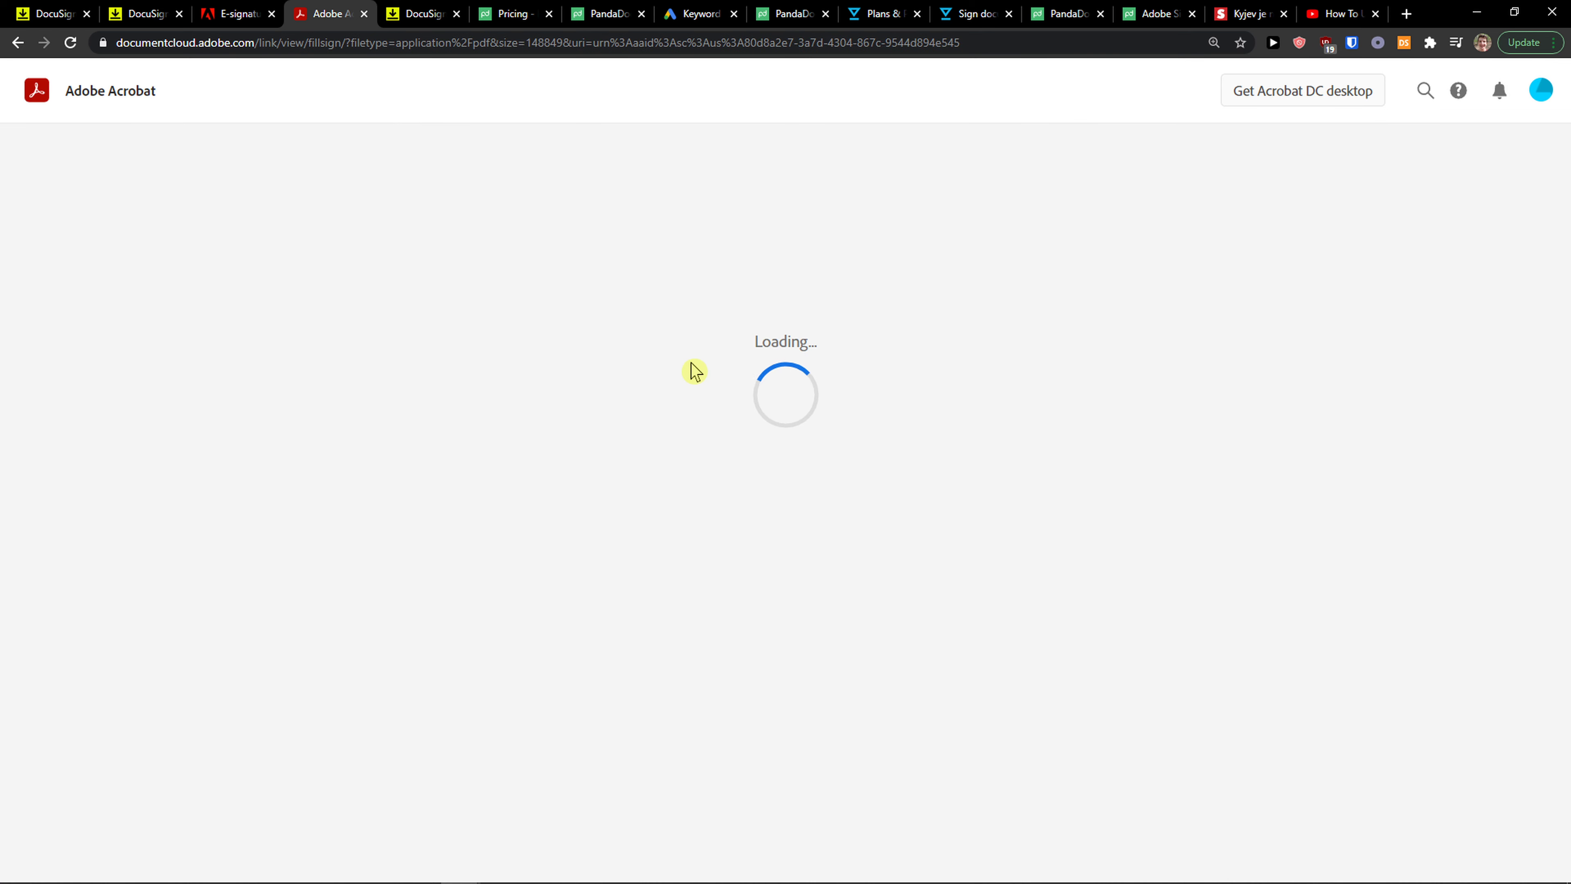
mouse_move(437, 366)
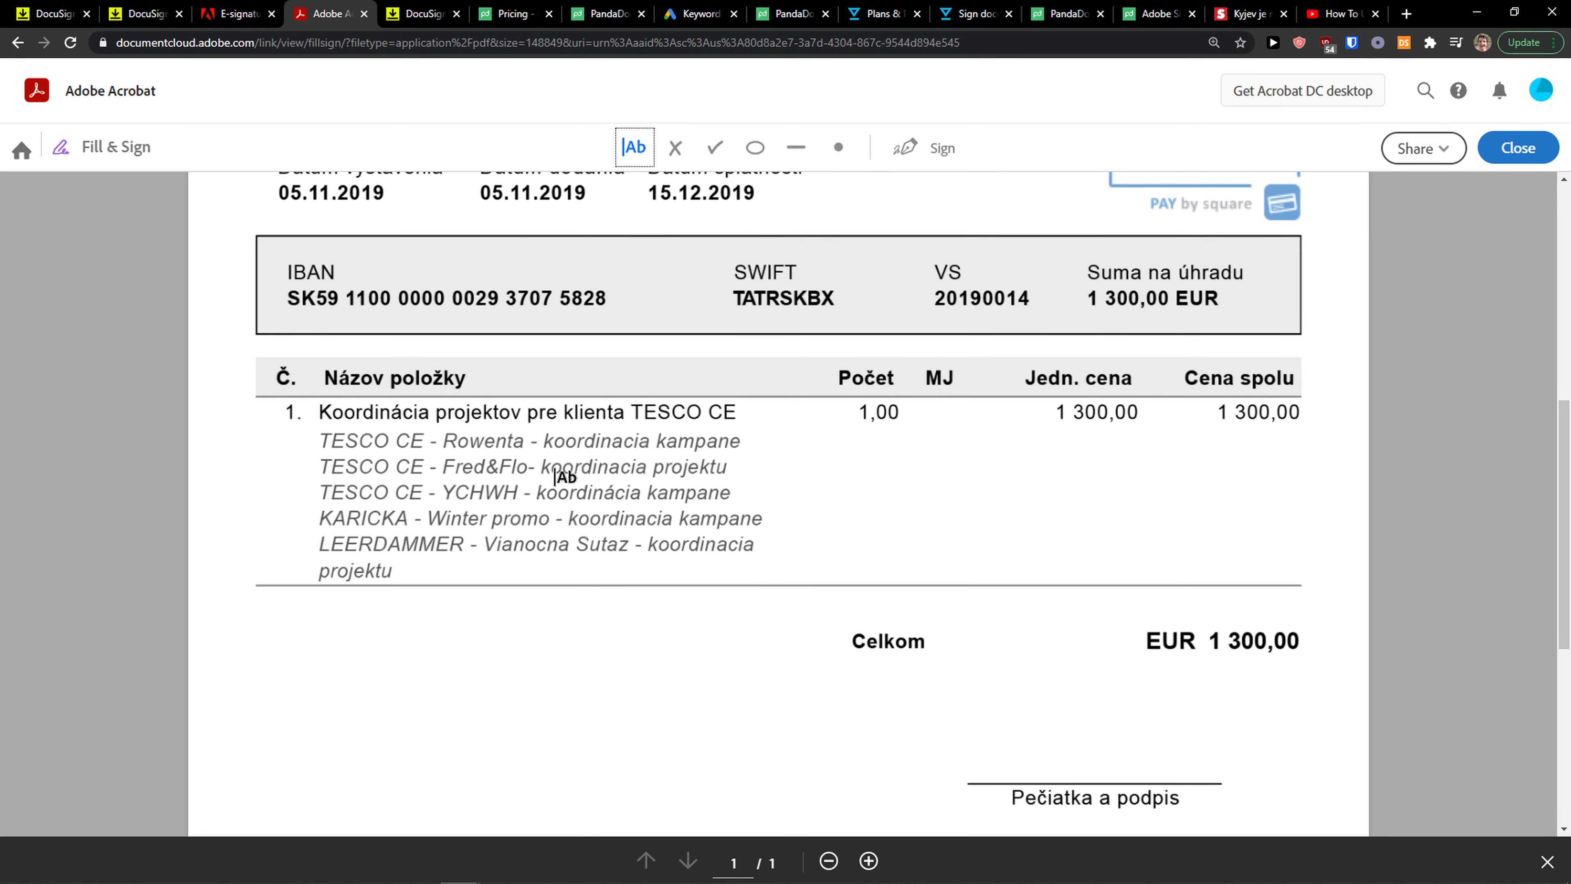
scroll(down, 3)
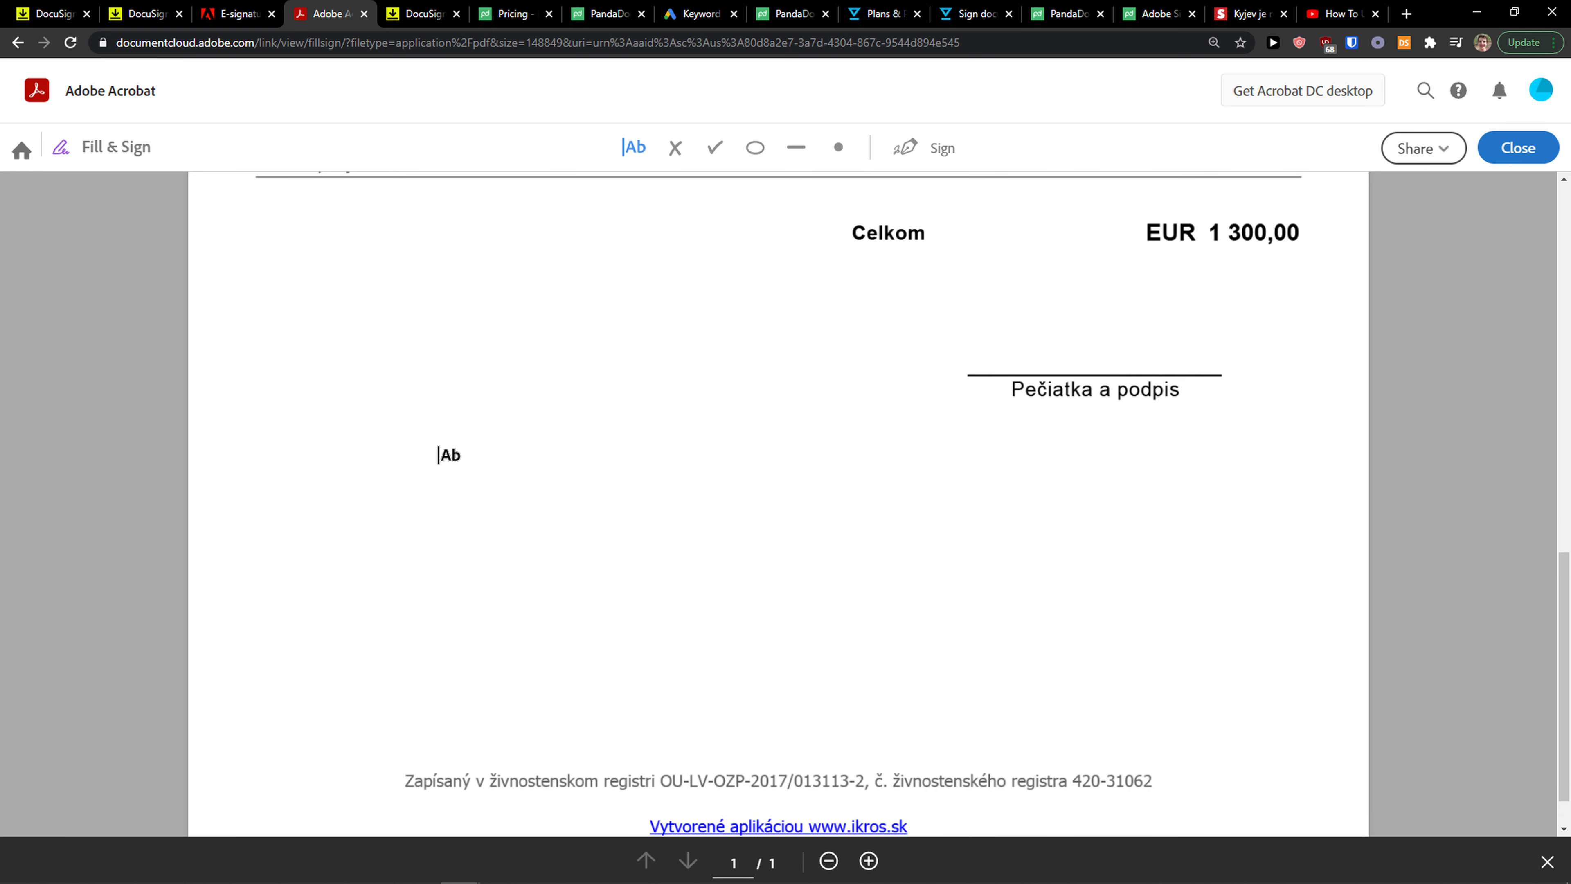
click(442, 456)
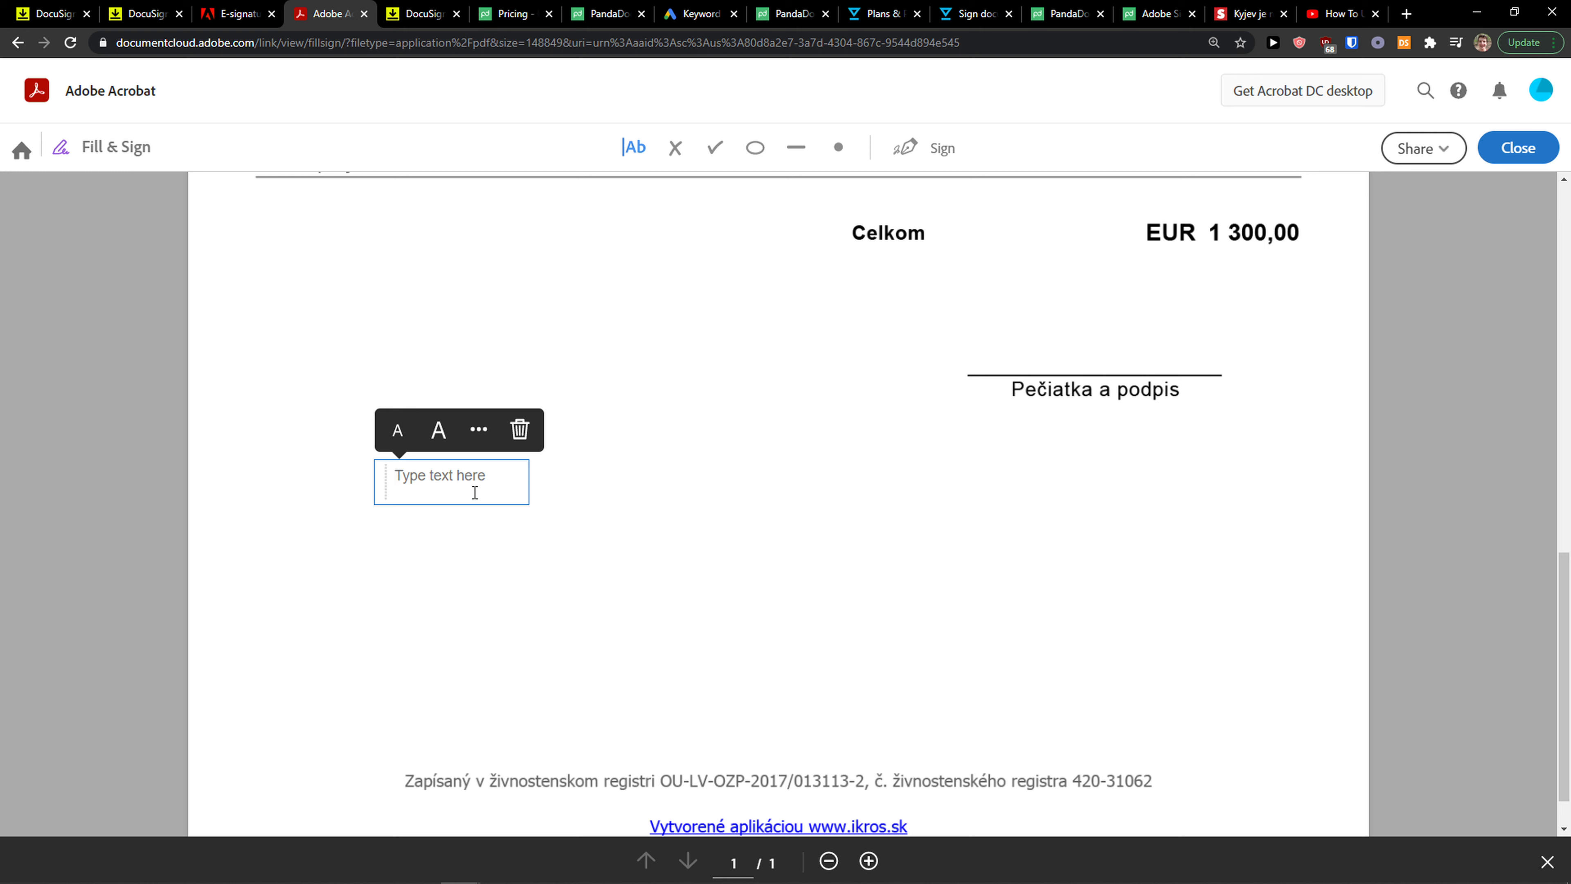
text(SIGNAT)
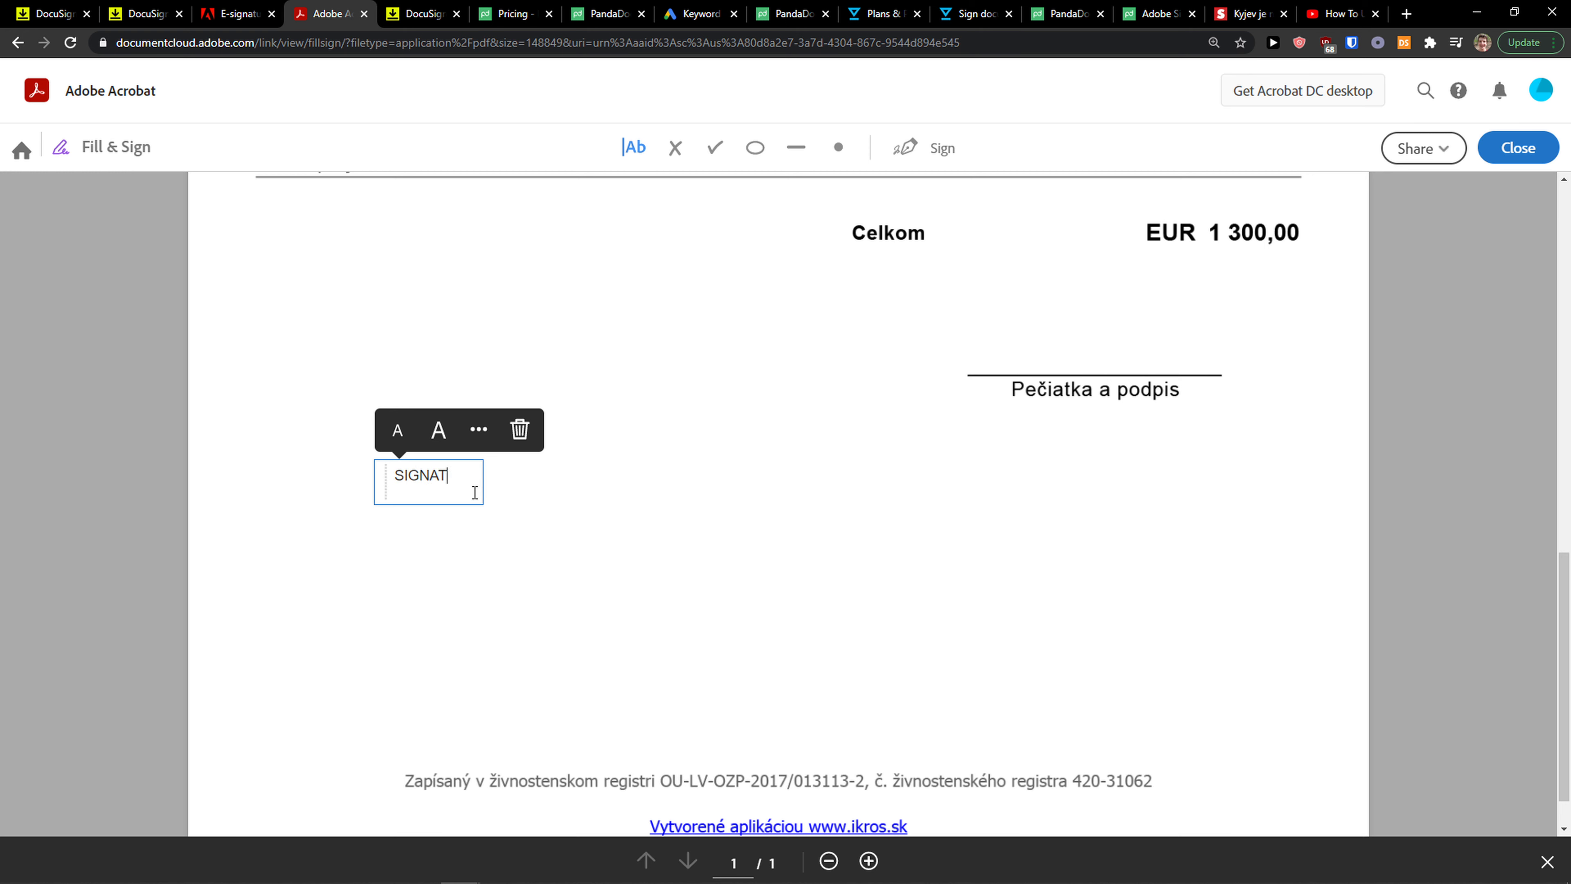
text(URE)
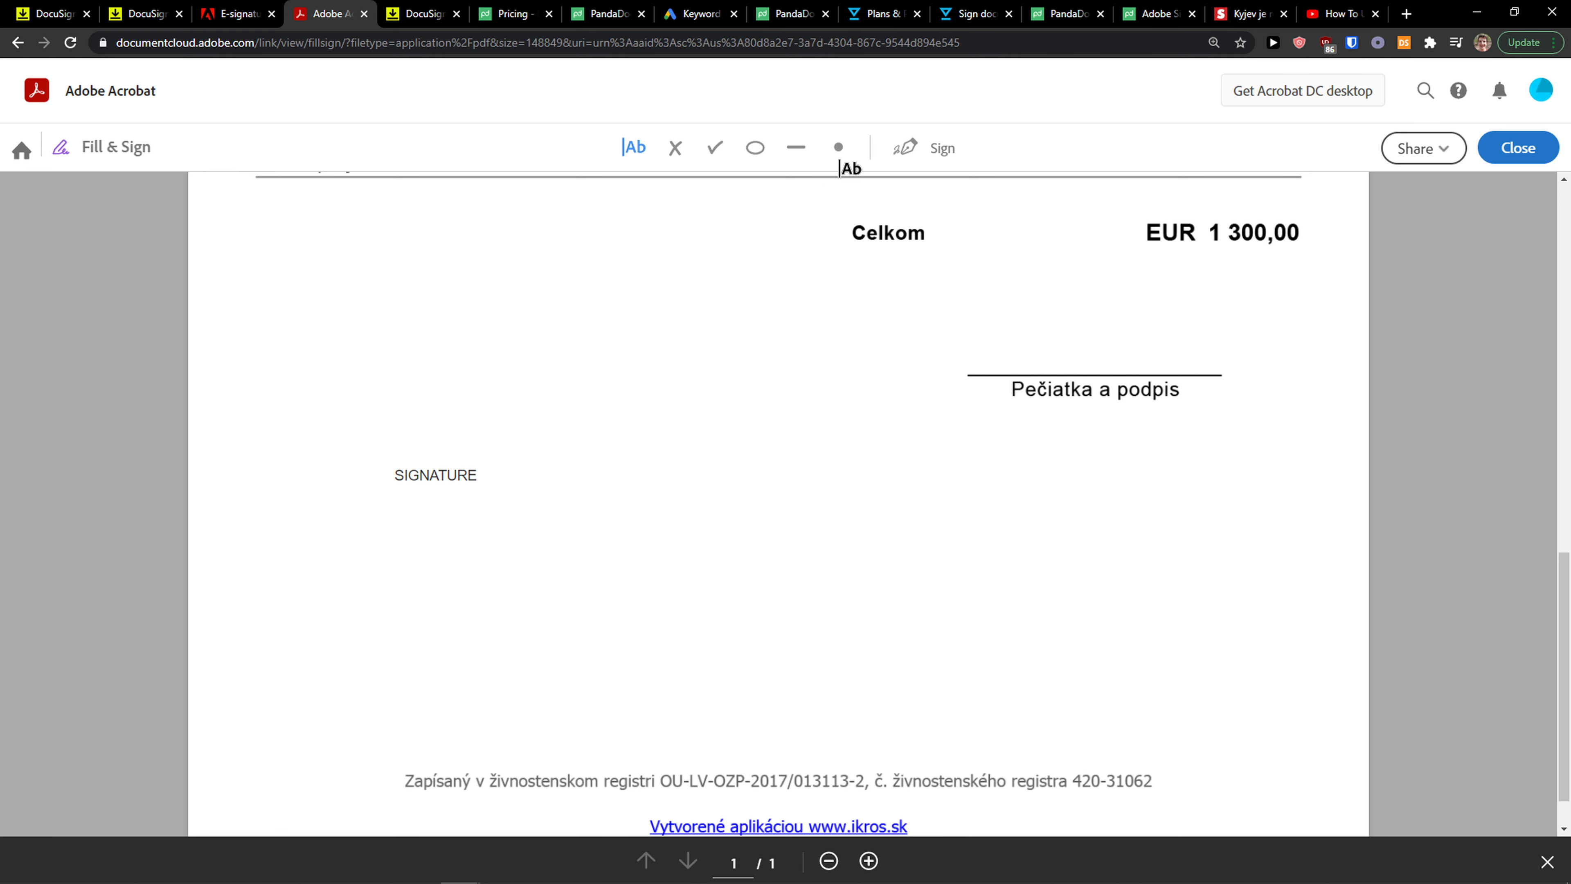
Step: Apply the typed 'TaoMan Tips' signature below the SIGNATURE label and acknowledge the notice
click(942, 148)
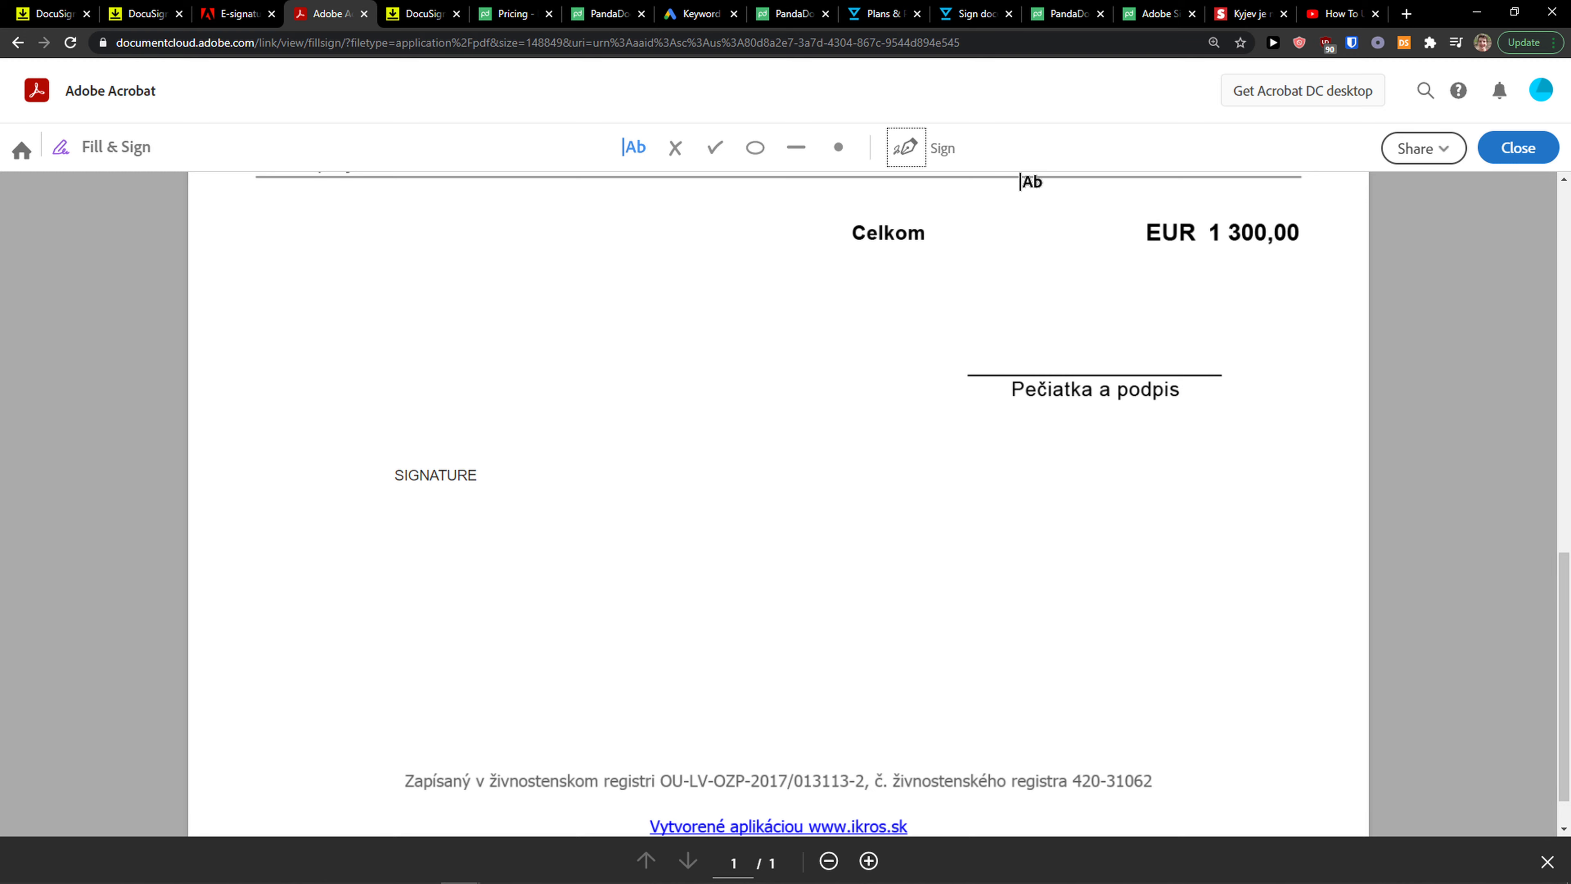
click(910, 147)
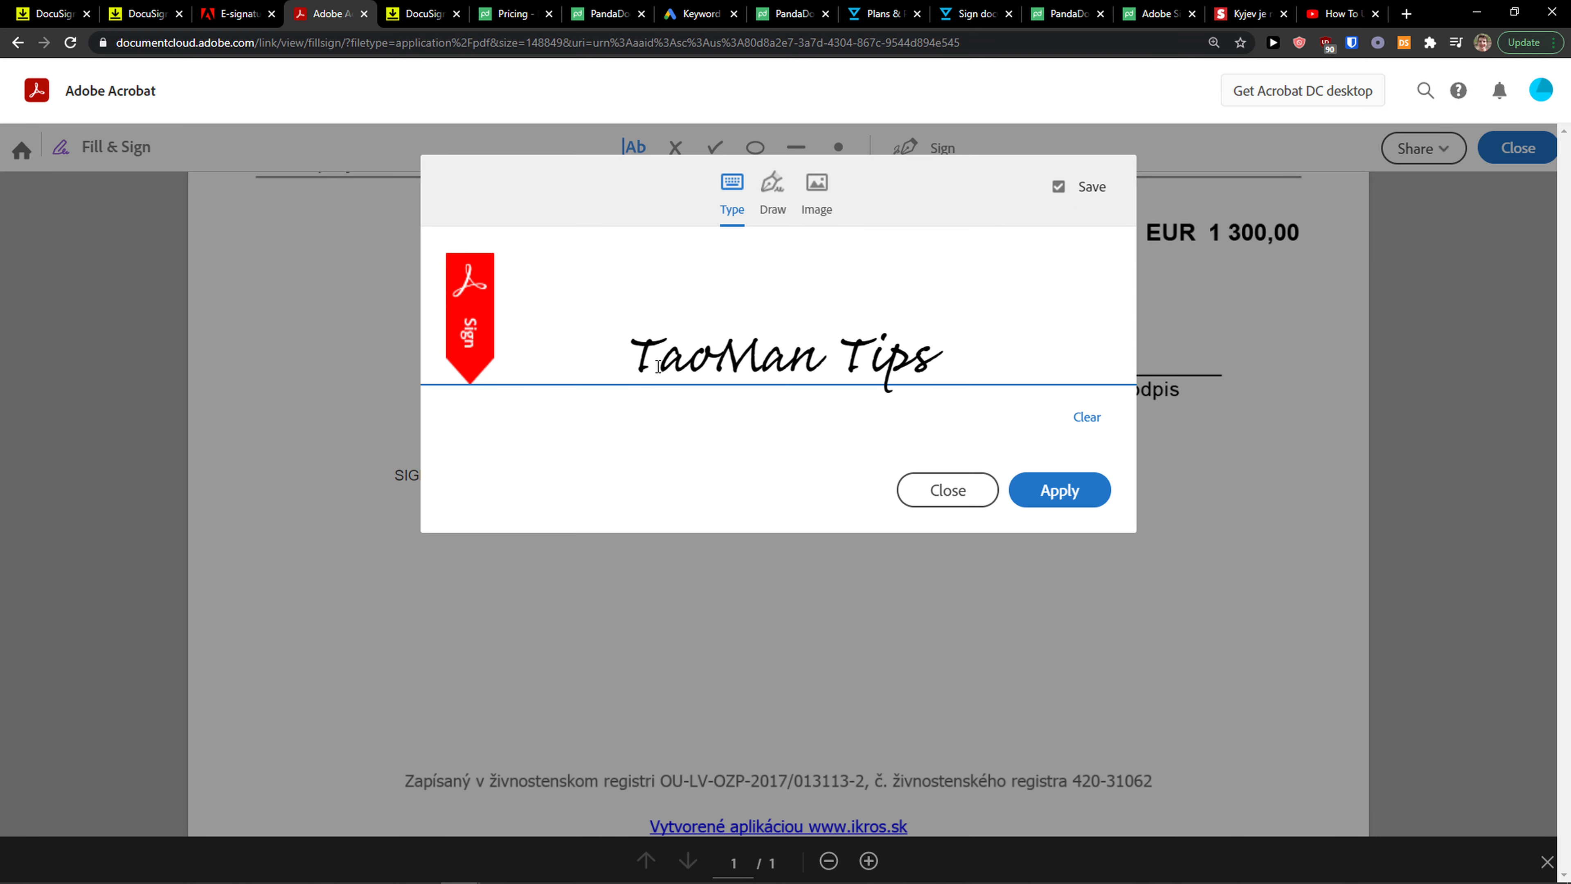
click(1059, 489)
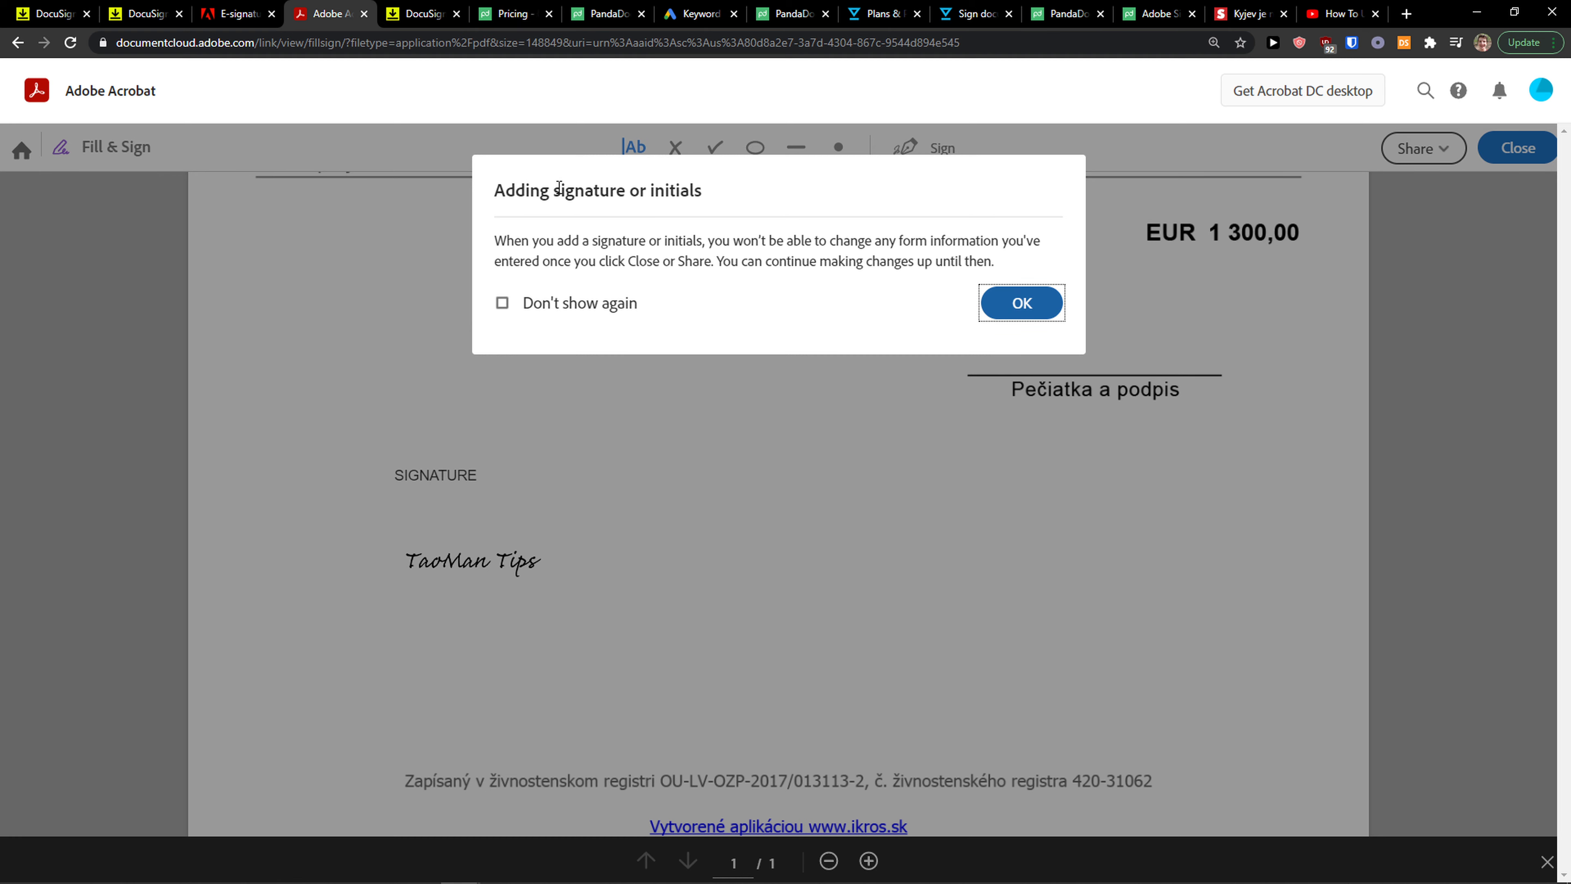
drag(512, 239, 761, 240)
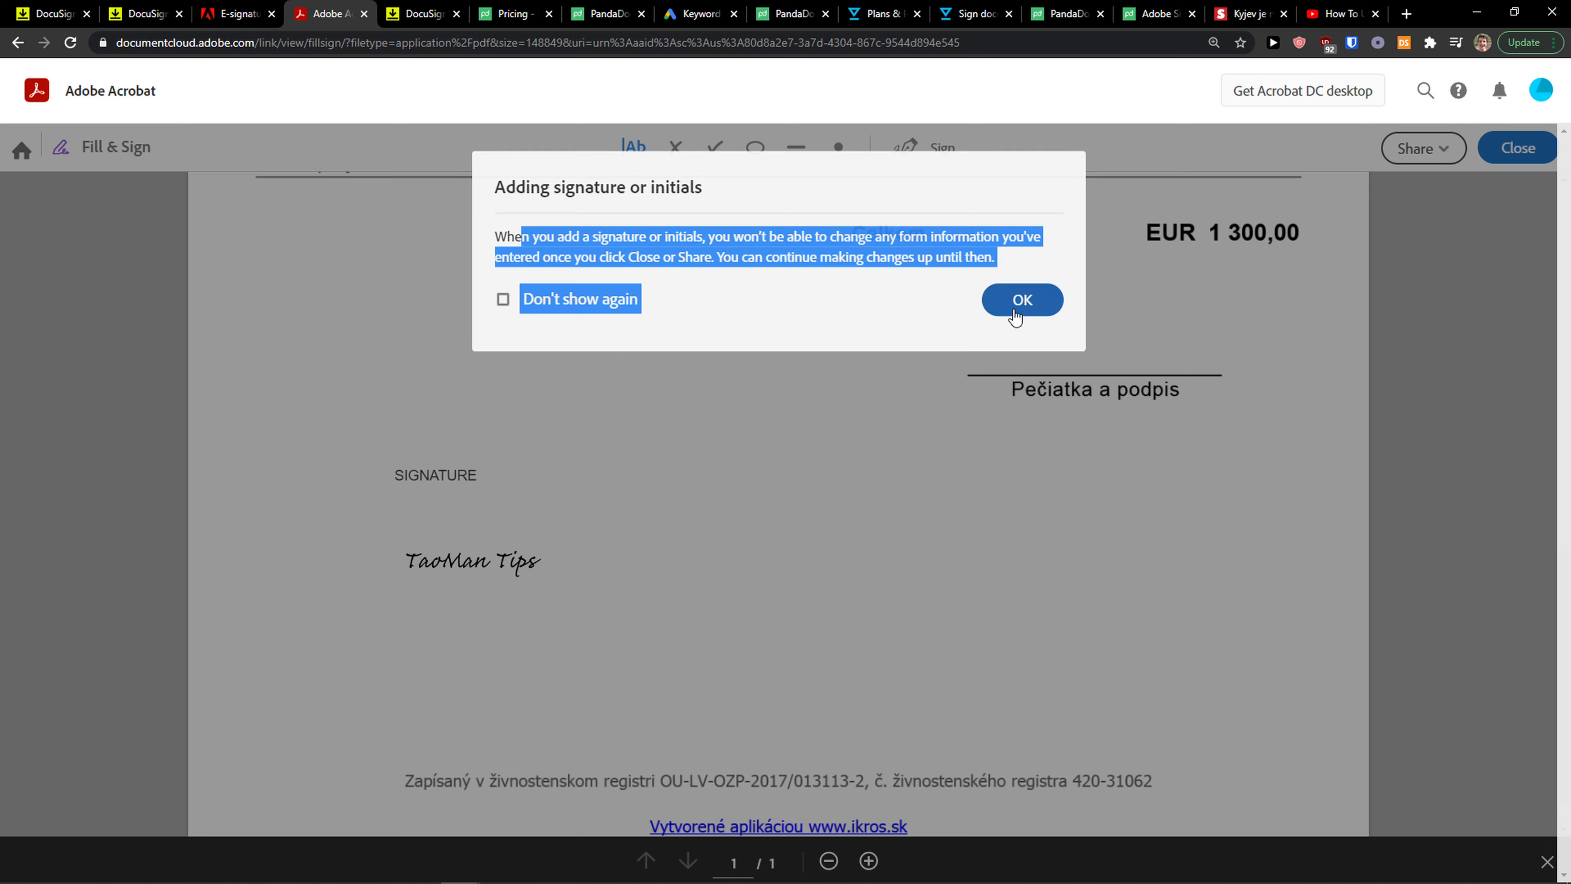
click(1022, 299)
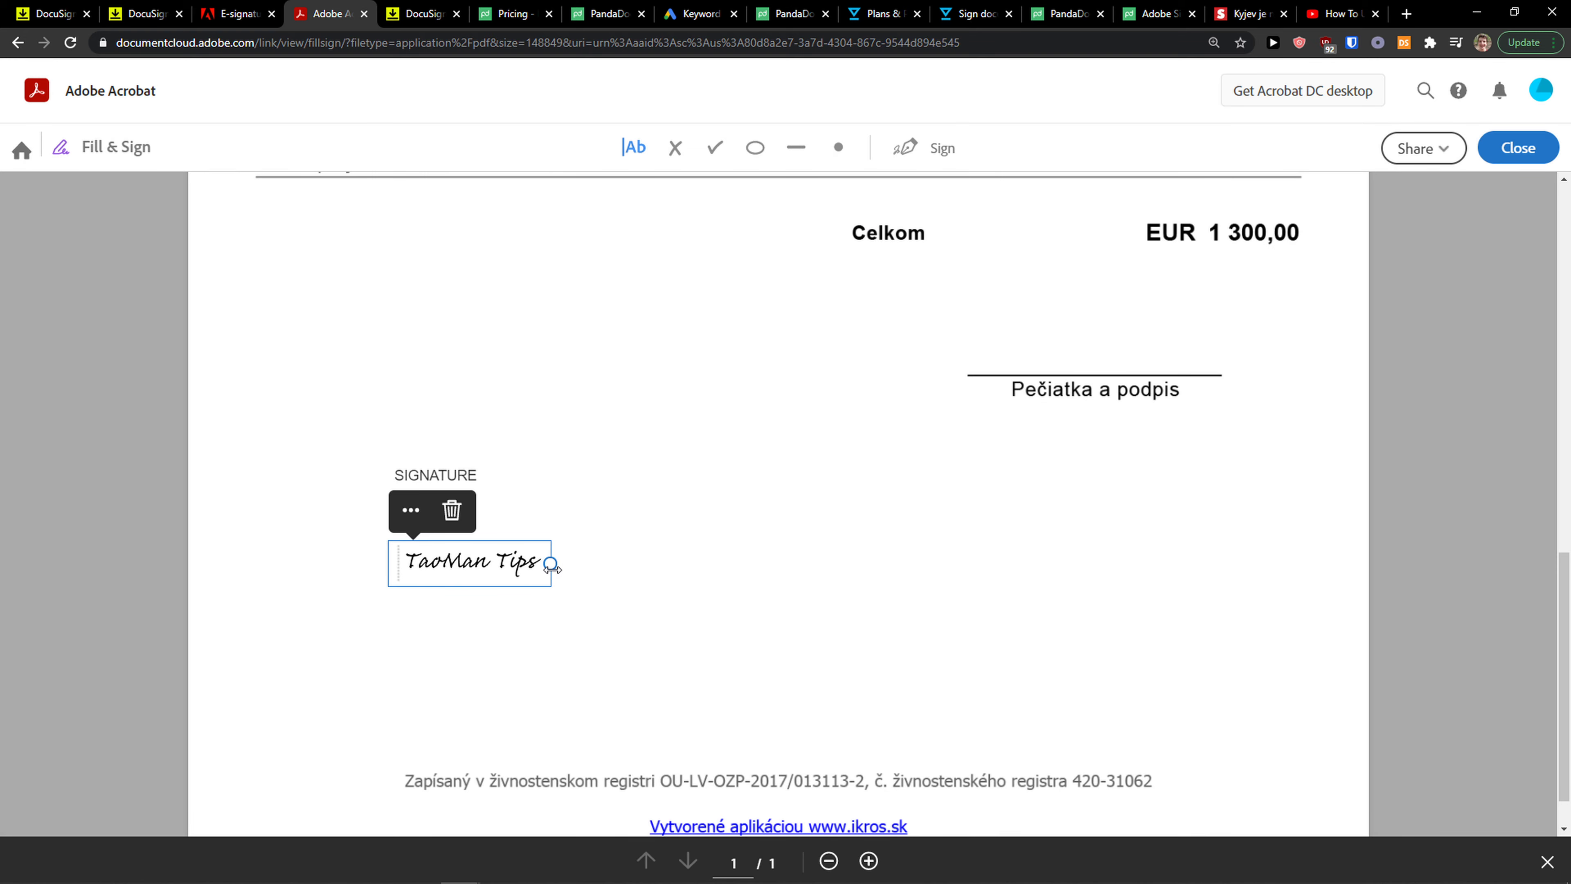
Step: Enlarge the signature and move it onto the line above 'Pečiatka a podpis'
drag(556, 567, 619, 553)
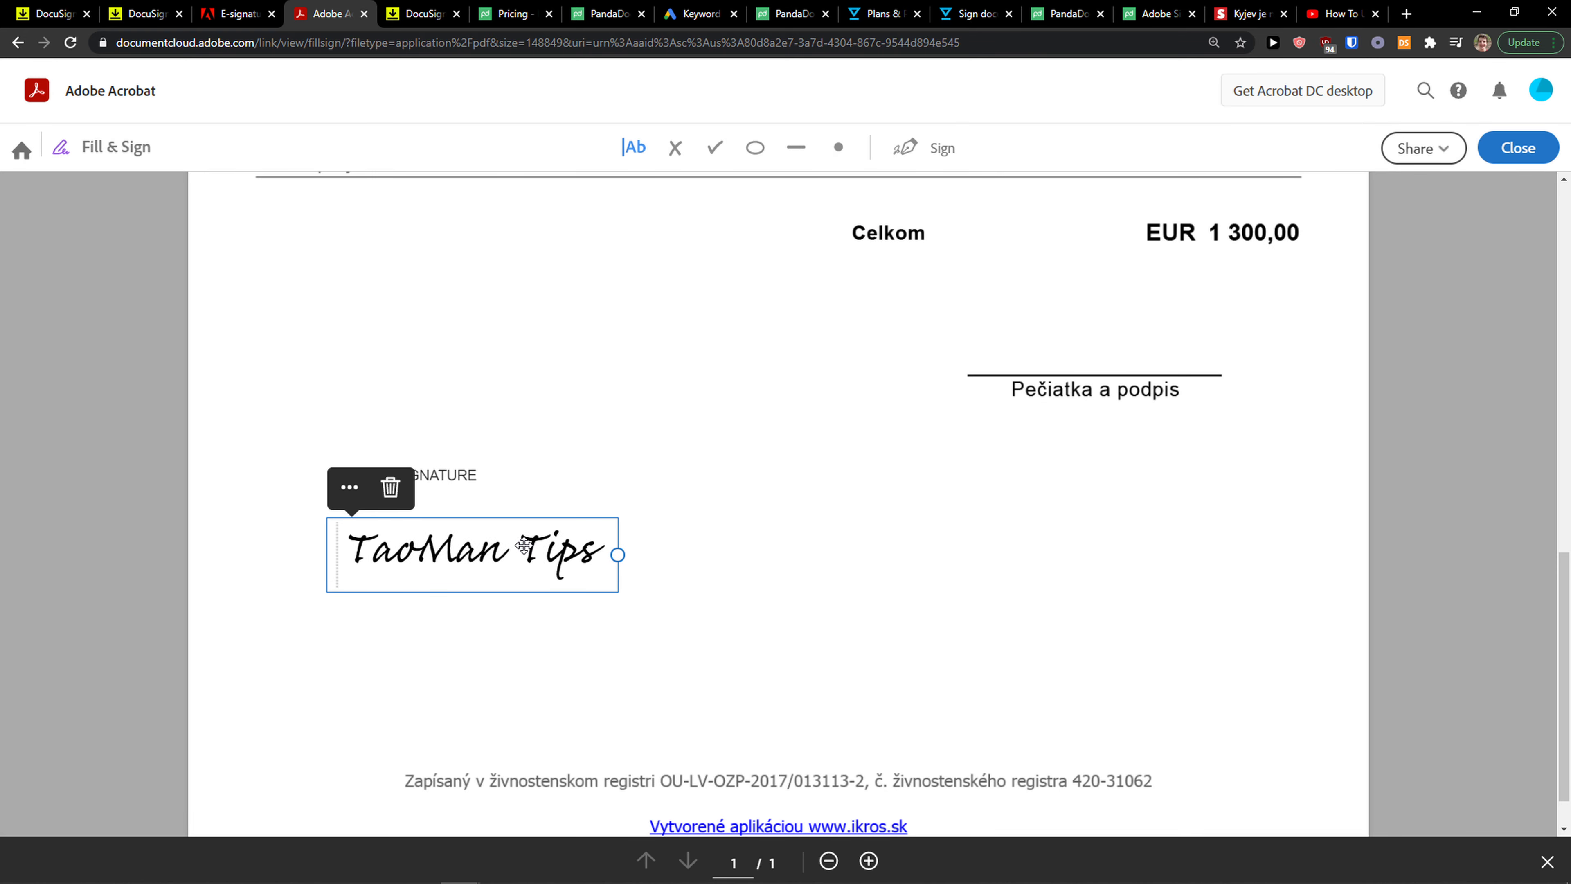
drag(471, 554, 460, 533)
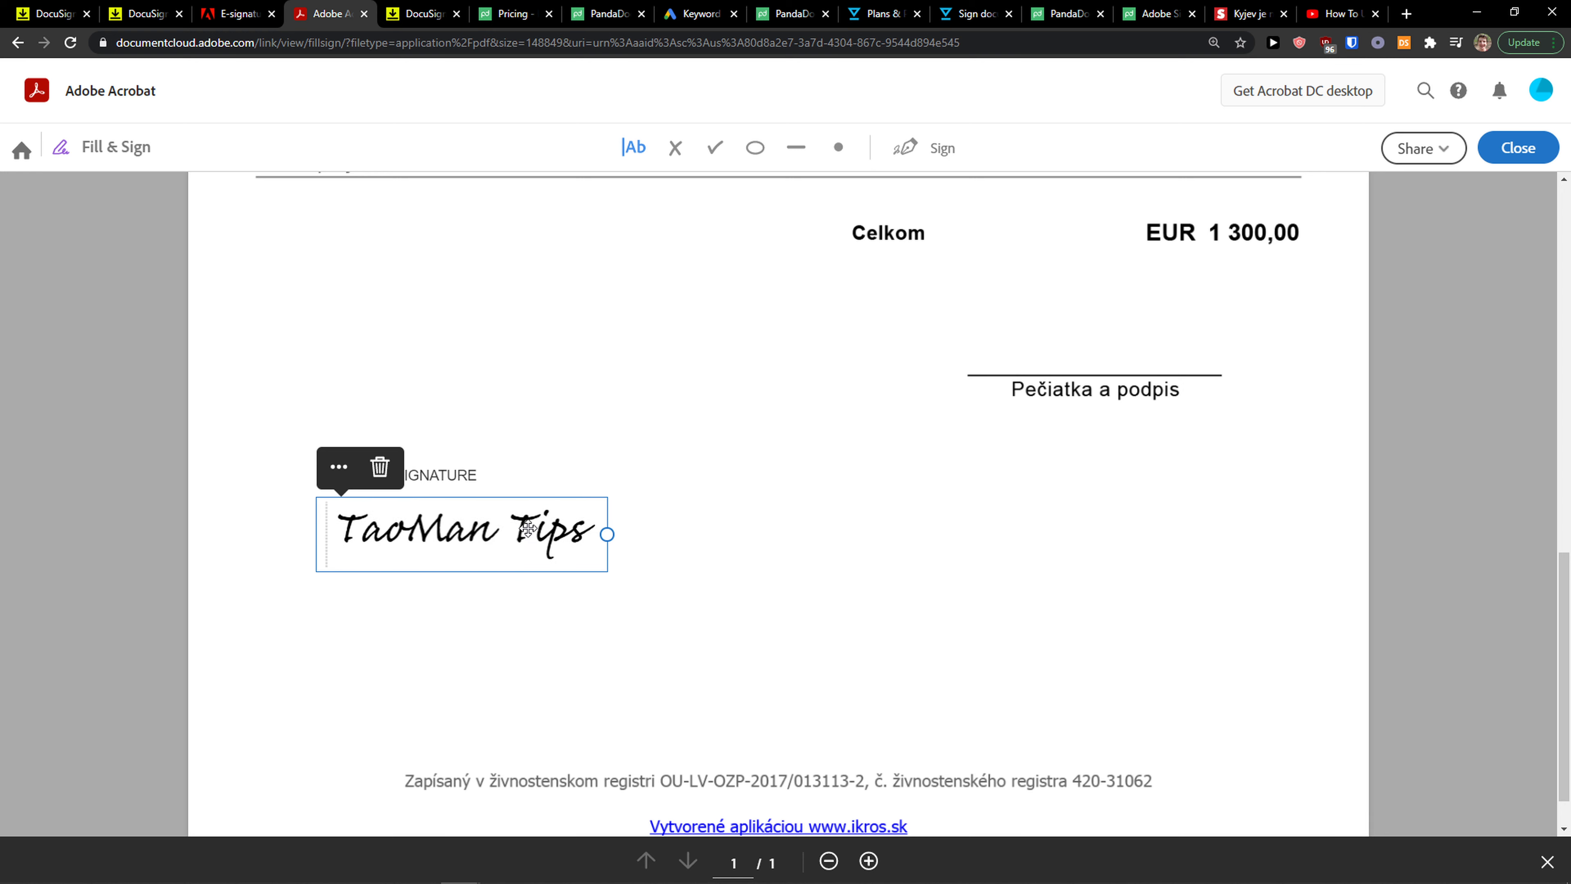
drag(461, 531, 1092, 336)
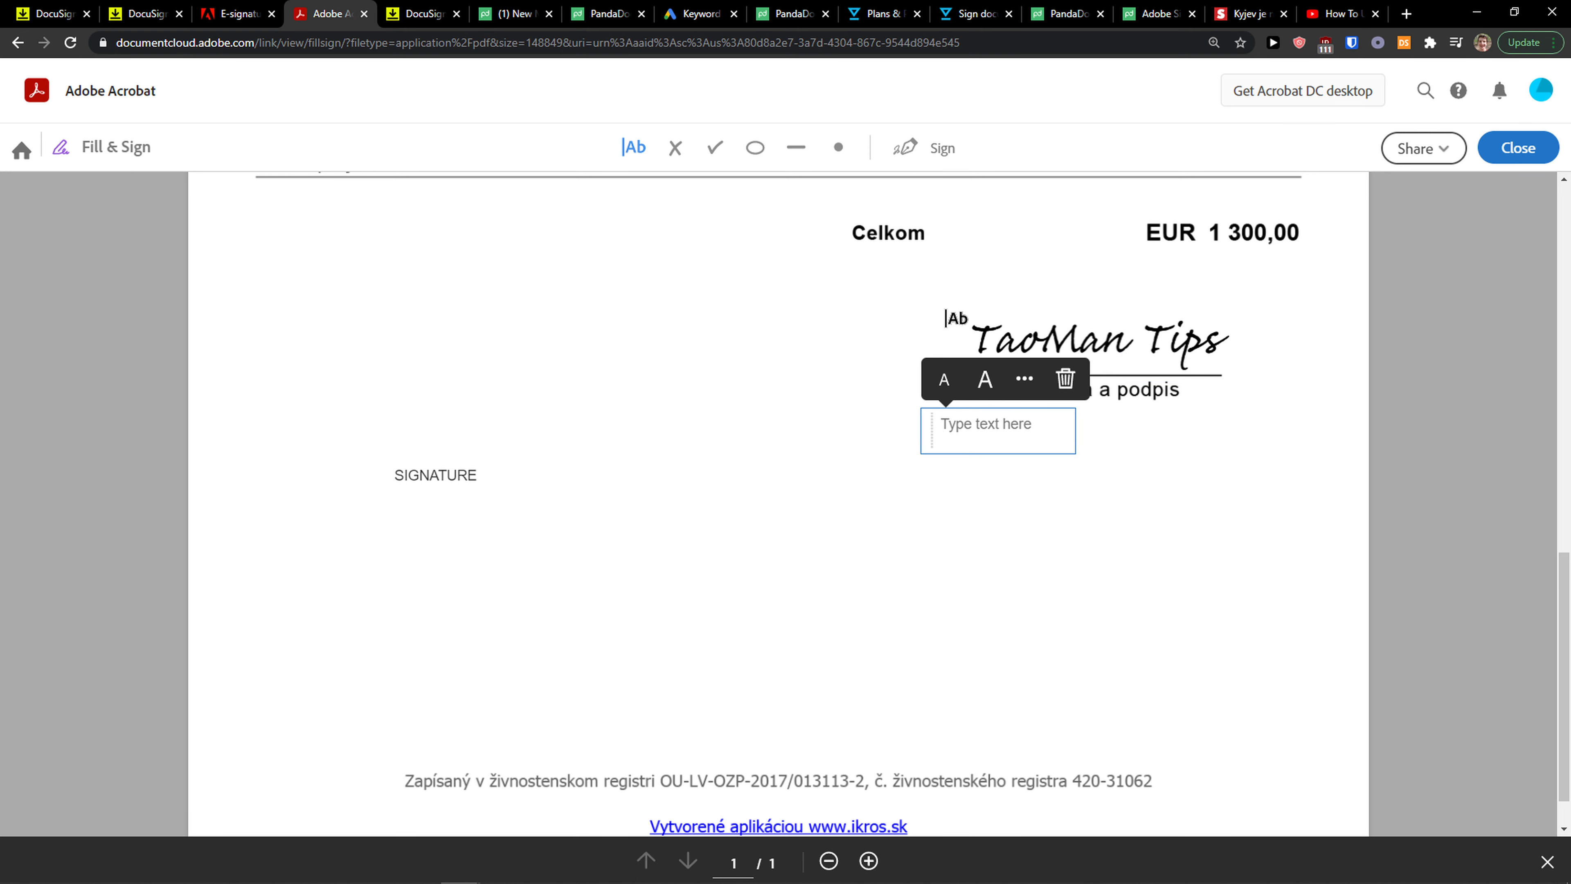
Step: Deselect the empty text box via the Sign dropdown, leaving only the signature on the line
click(906, 147)
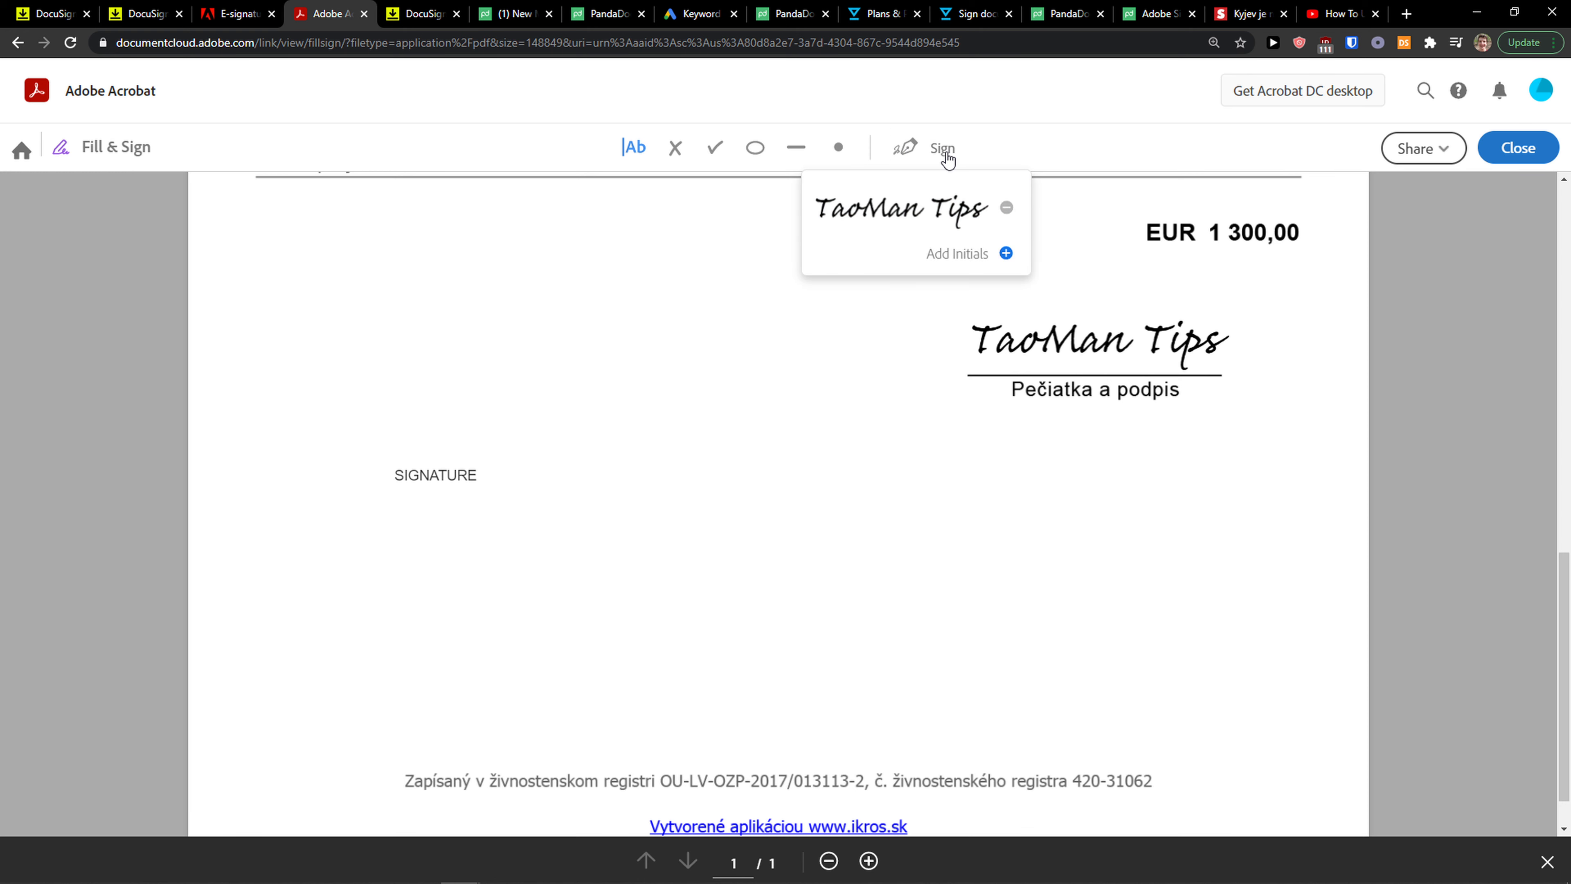
click(905, 148)
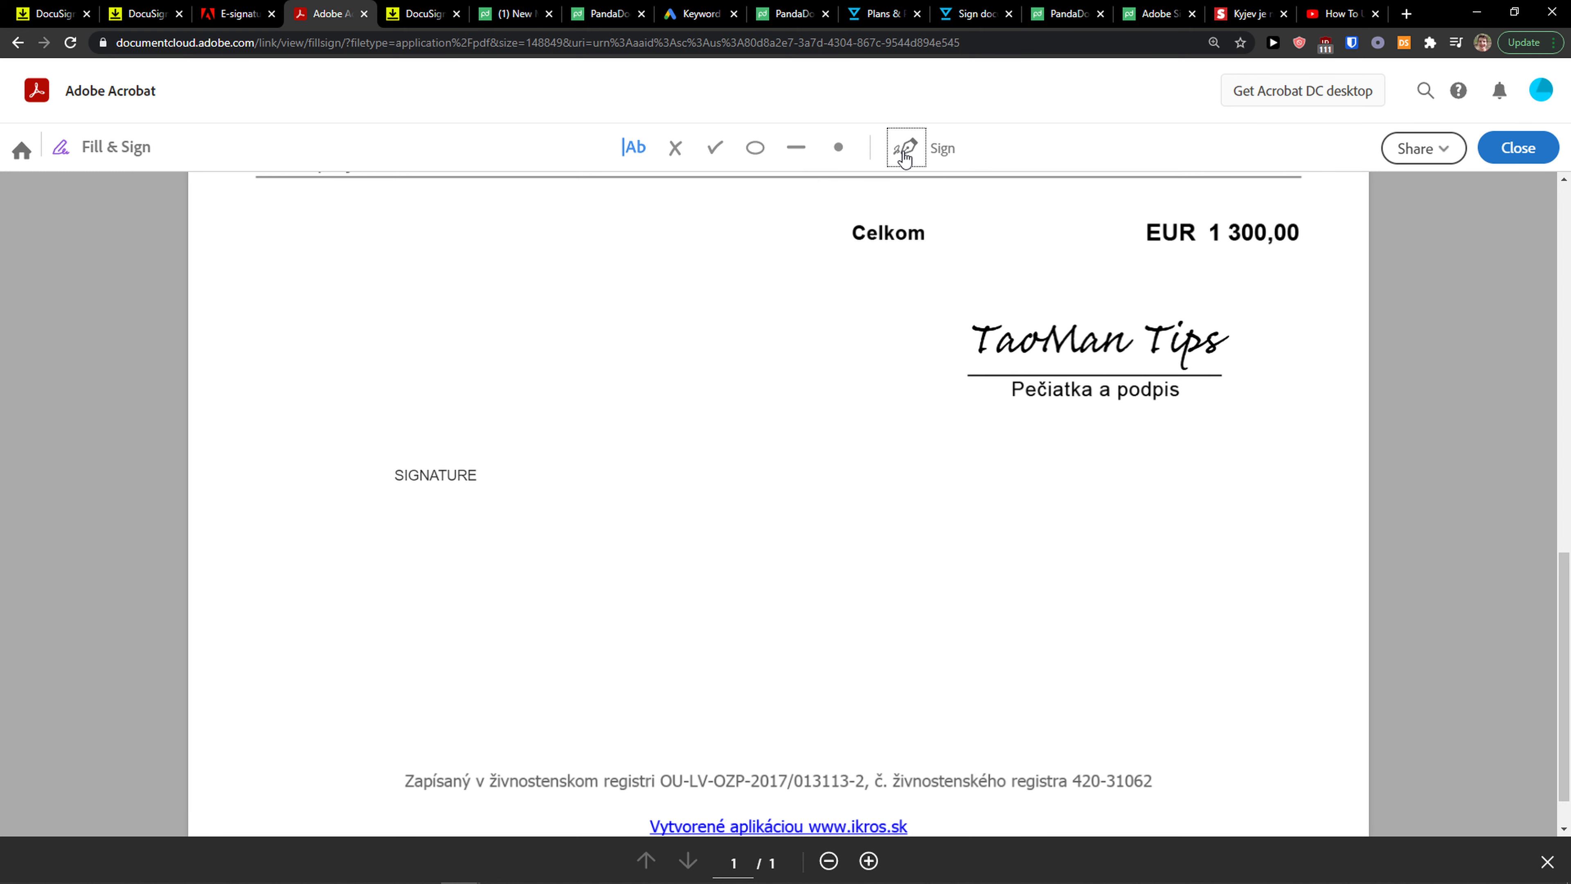
click(908, 148)
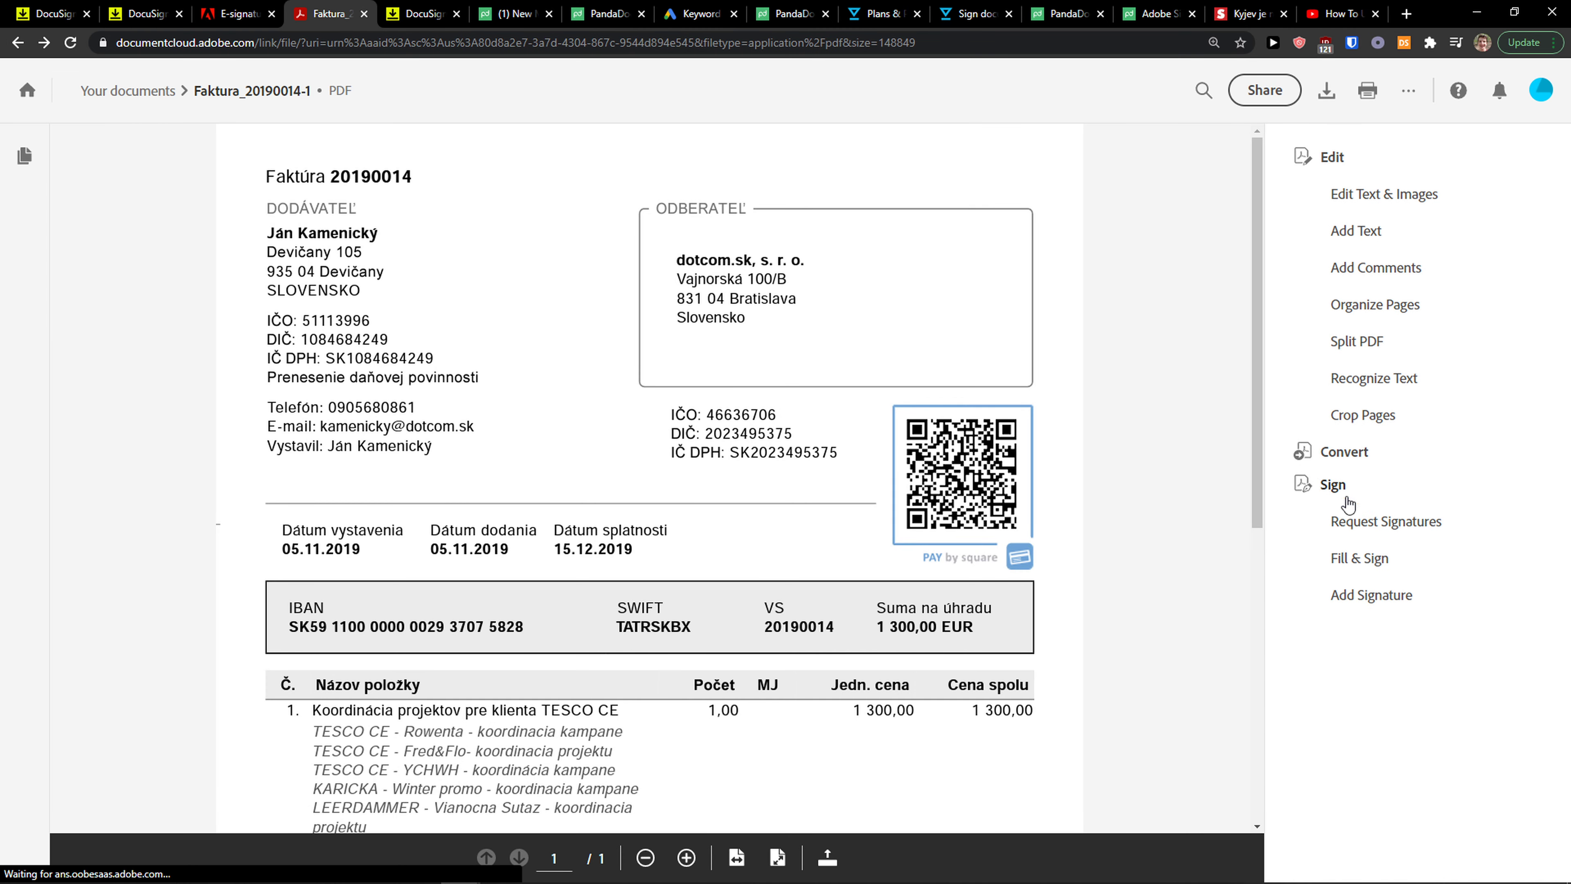
mouse_move(832, 378)
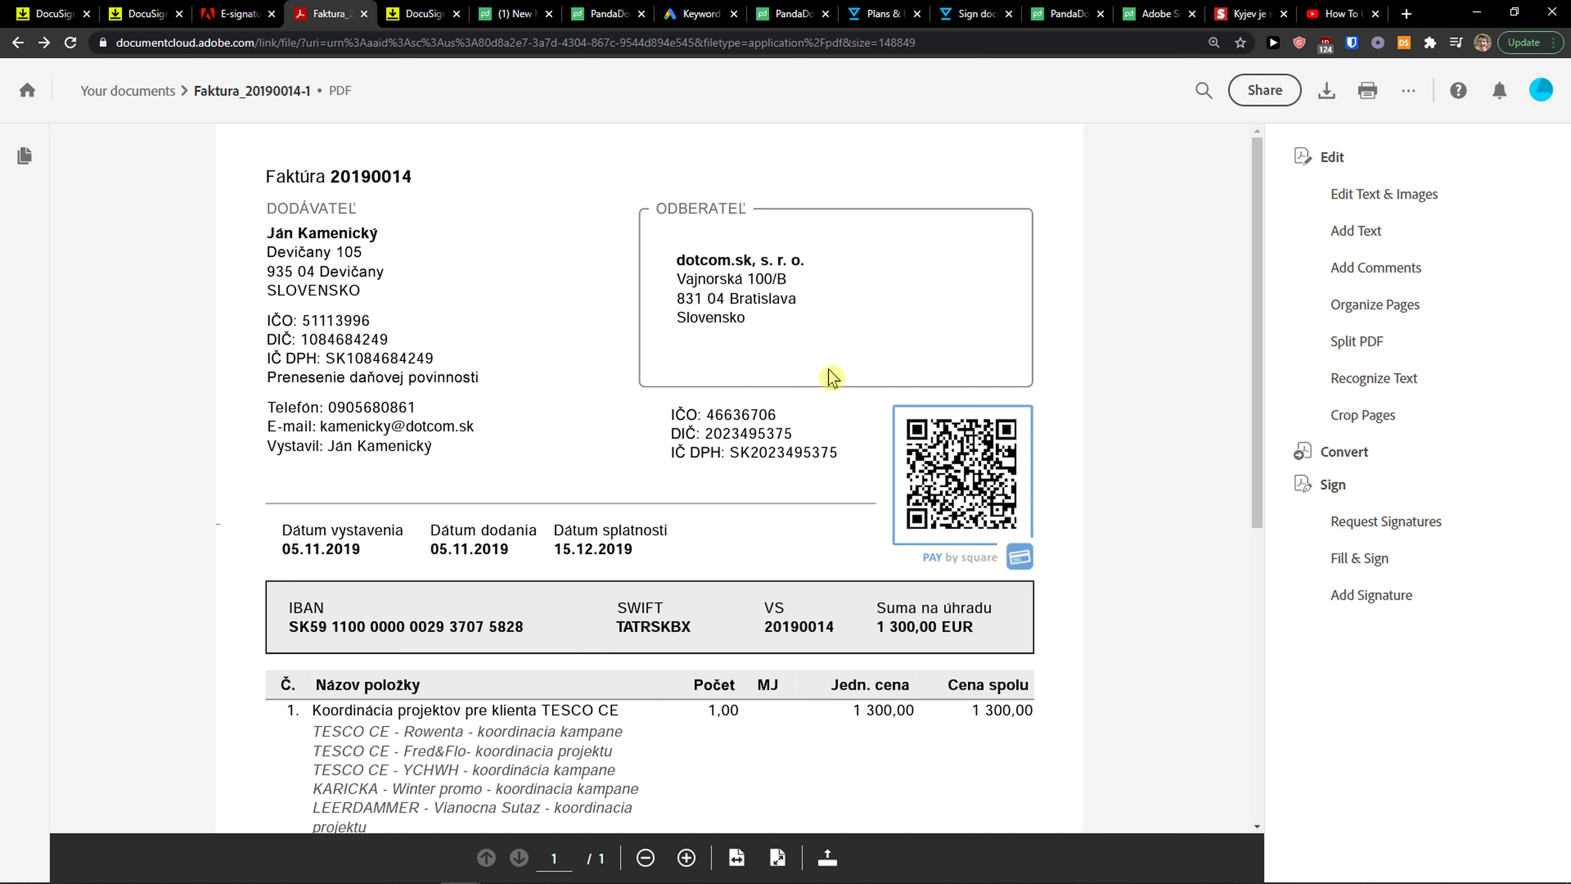